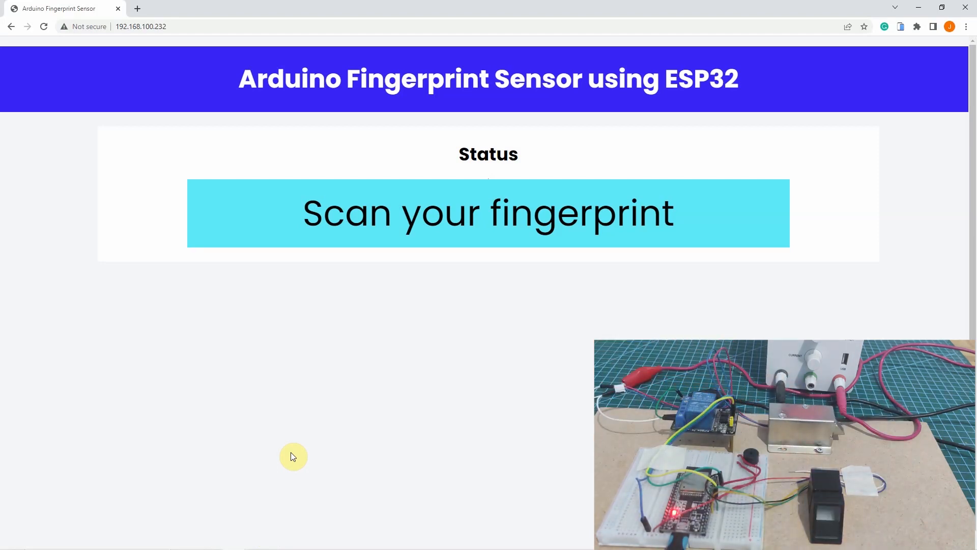
pyautogui.moveTo(404, 325)
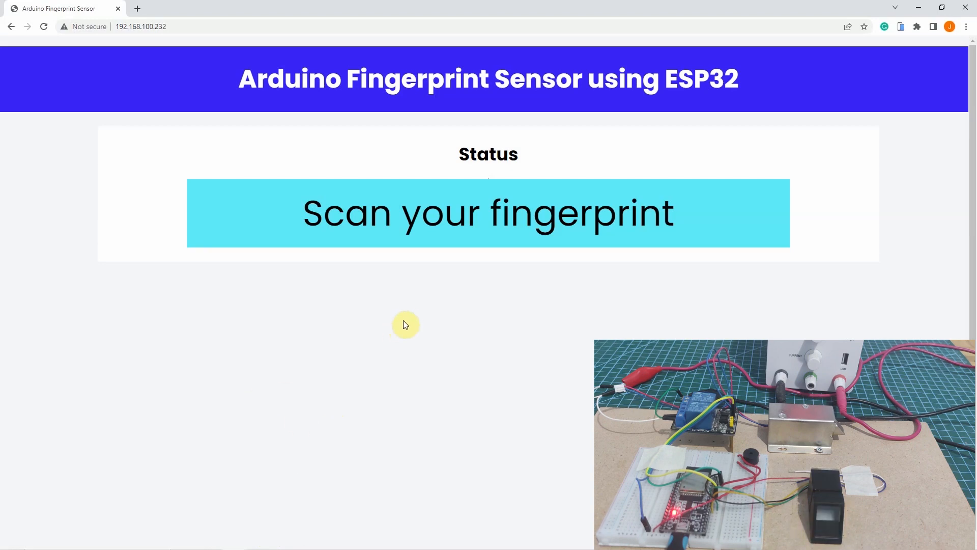
pyautogui.moveTo(421, 316)
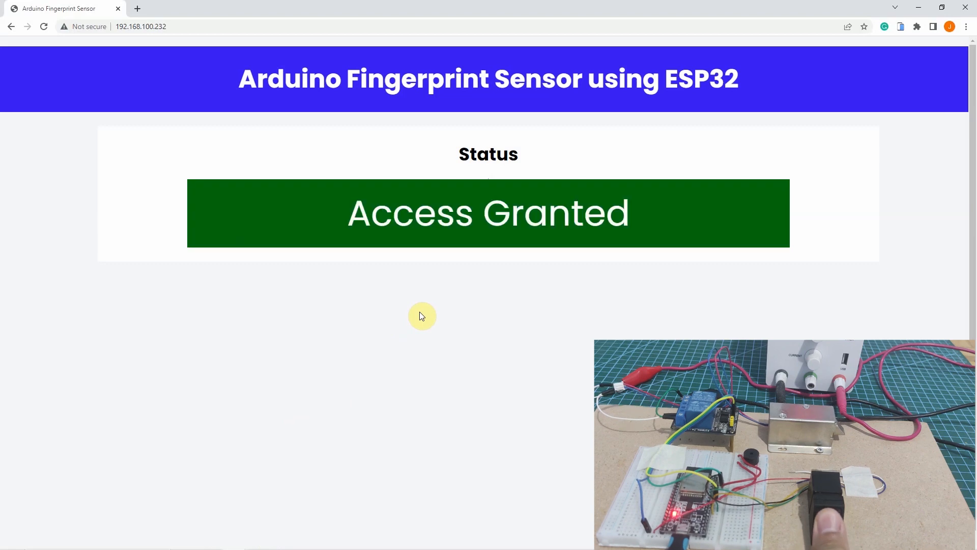
pyautogui.moveTo(443, 243)
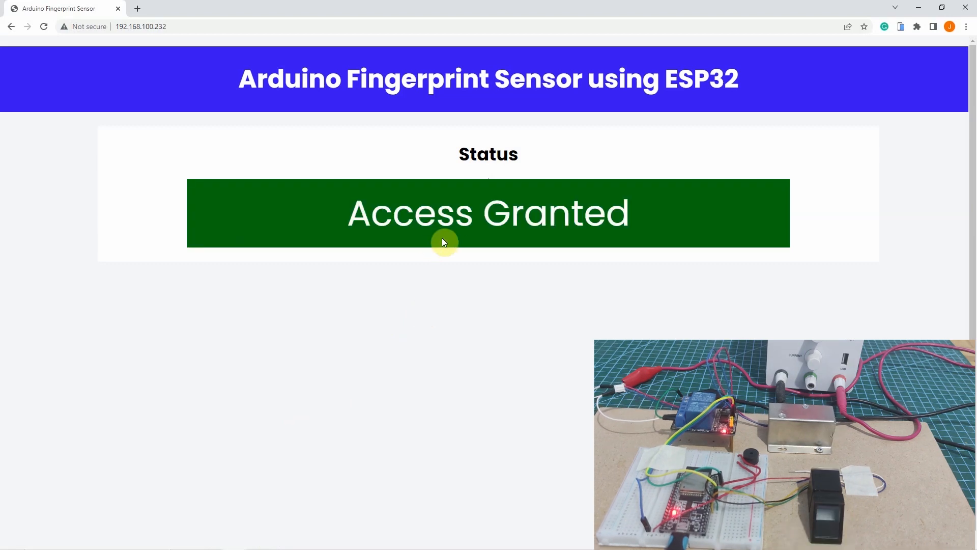
pyautogui.moveTo(488, 238)
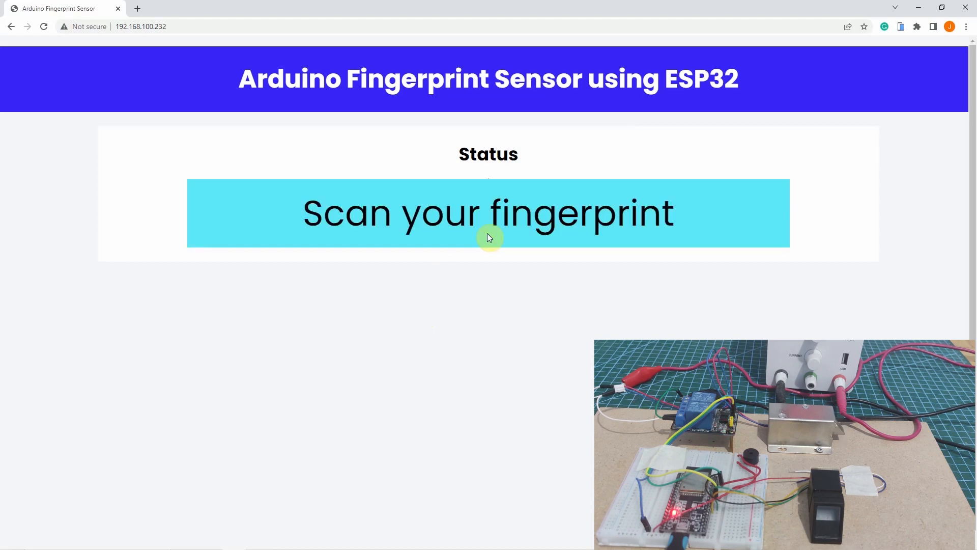
pyautogui.moveTo(418, 237)
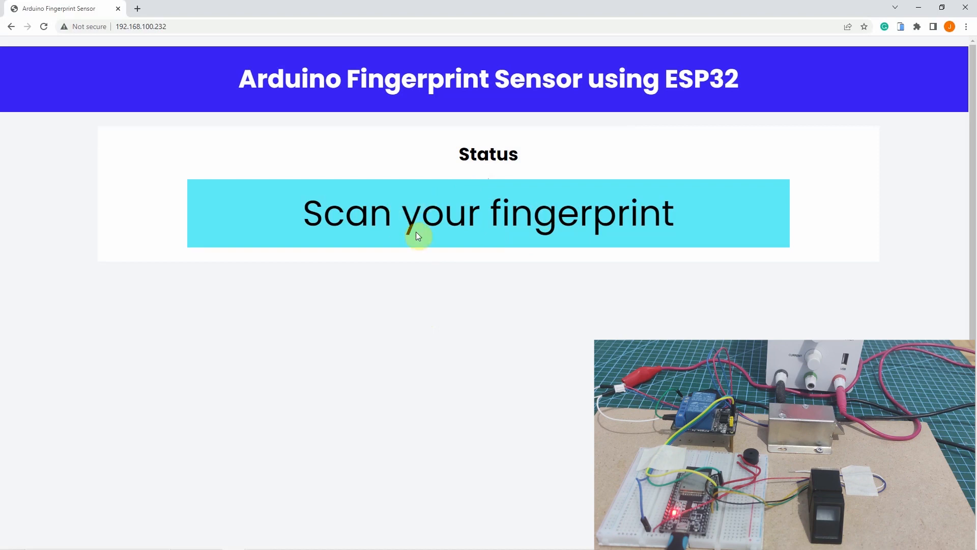
pyautogui.moveTo(514, 237)
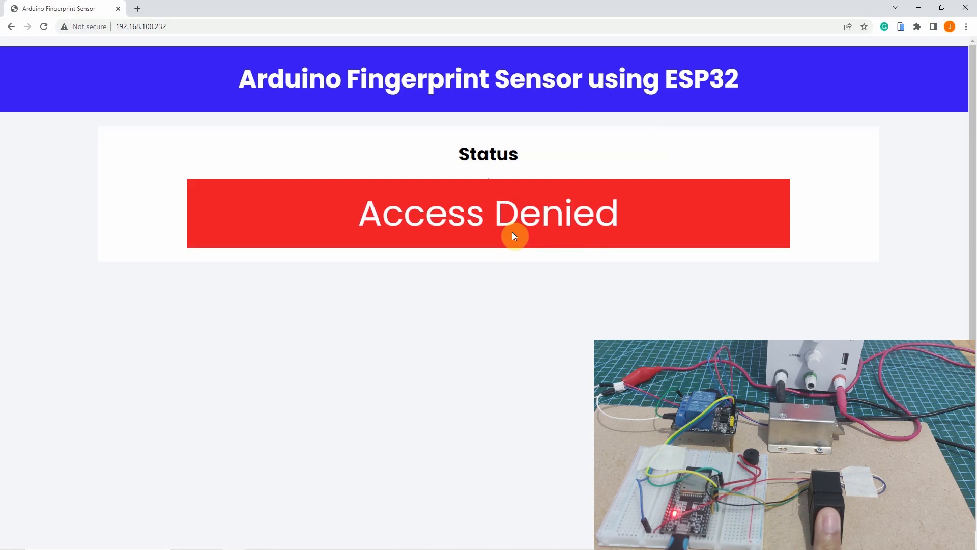
pyautogui.moveTo(533, 235)
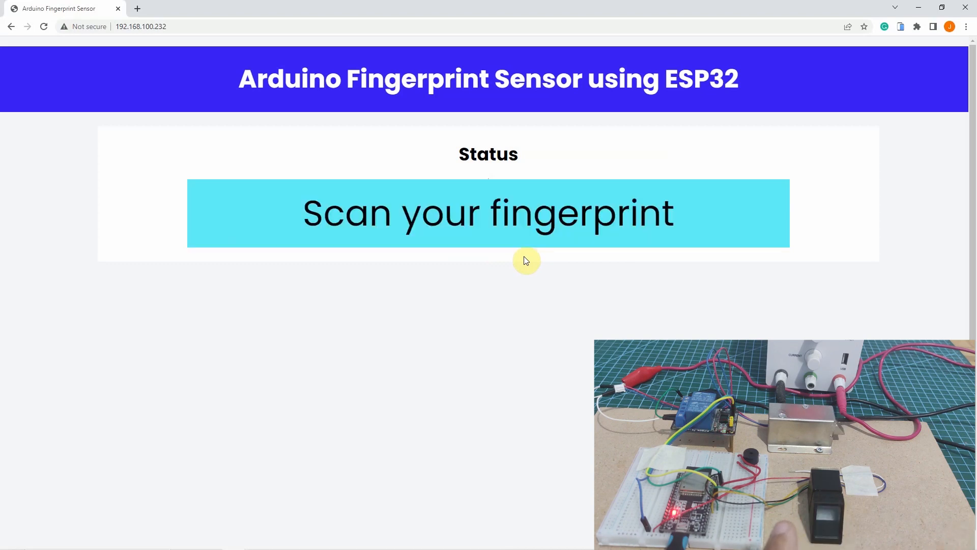
pyautogui.moveTo(466, 269)
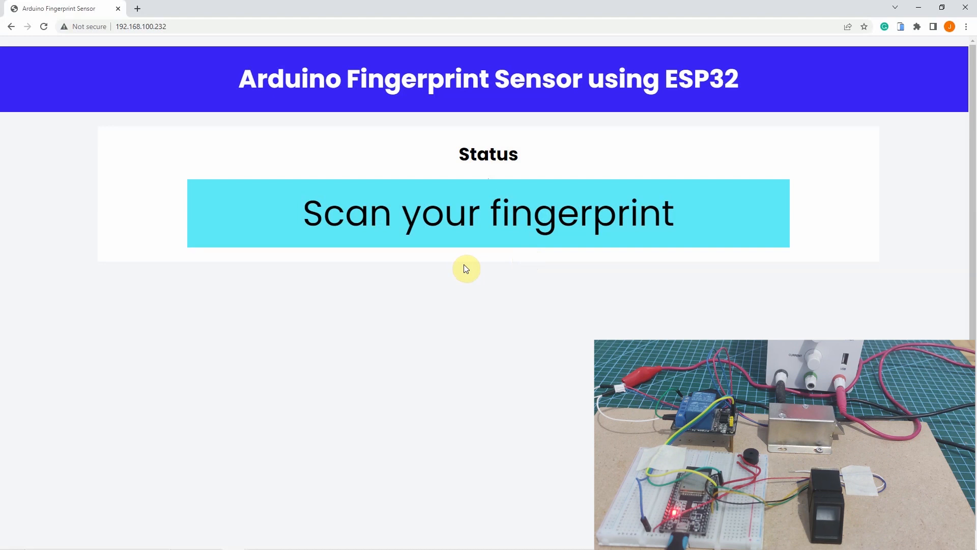
# Return main.cpp to its top showing the includes and placeholder WiFi credentials.
pyautogui.click(210, 539)
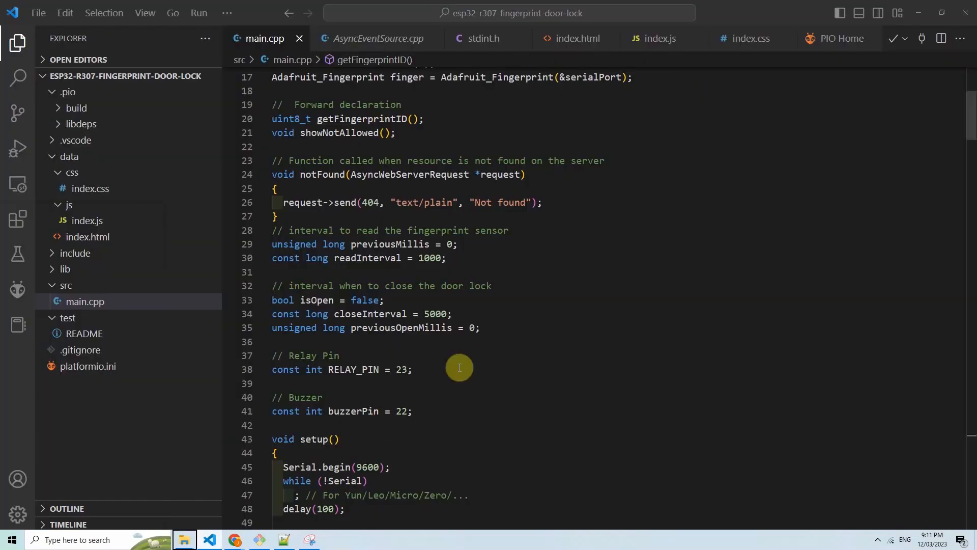
pyautogui.rightClick(209, 540)
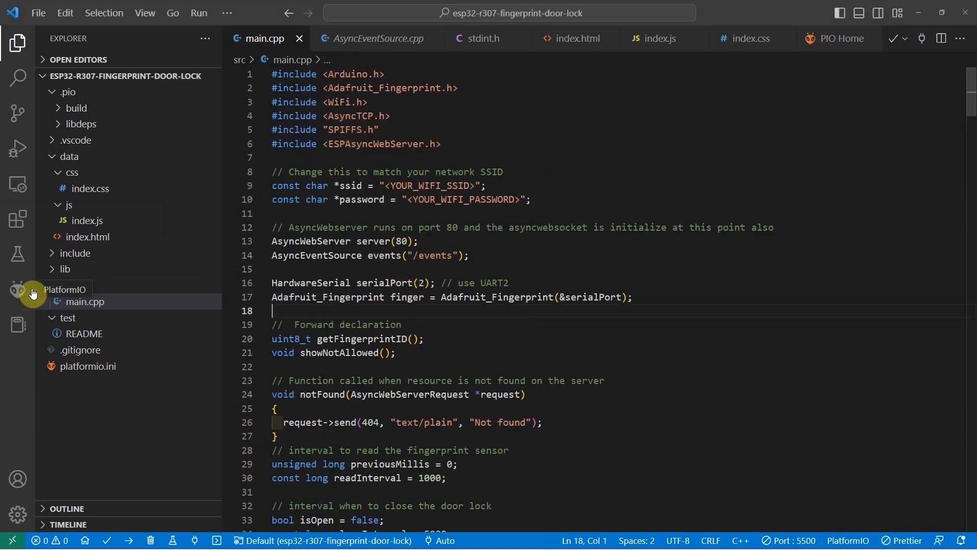
pyautogui.click(65, 285)
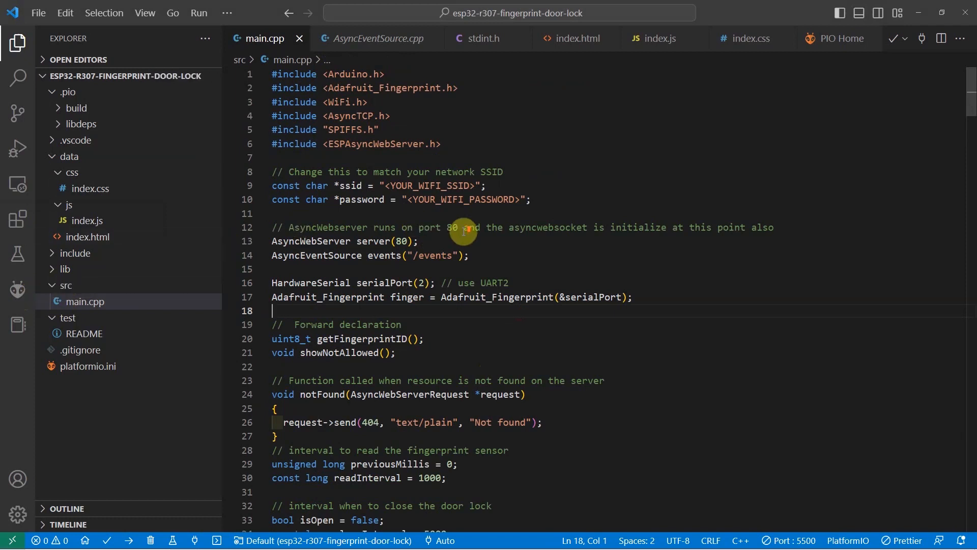
pyautogui.moveTo(151, 167)
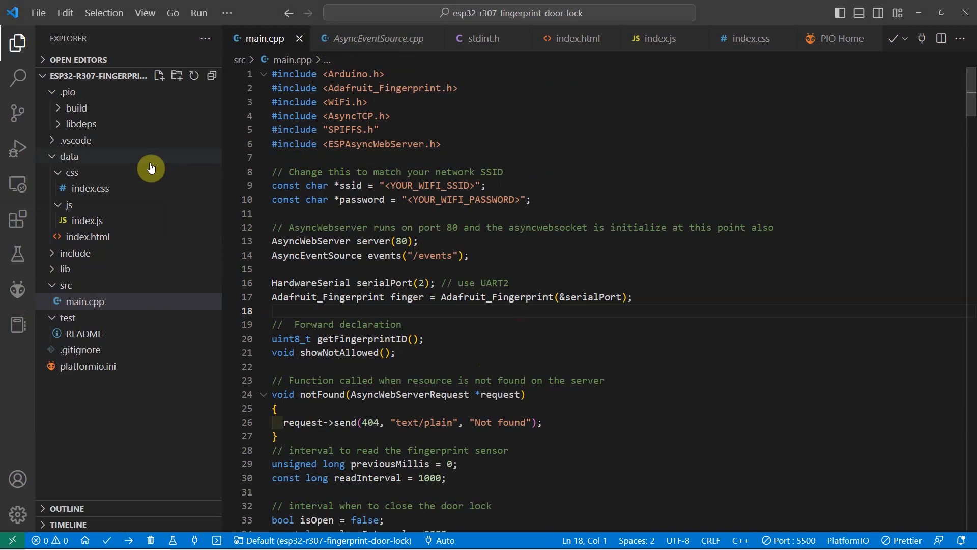
pyautogui.moveTo(69, 157)
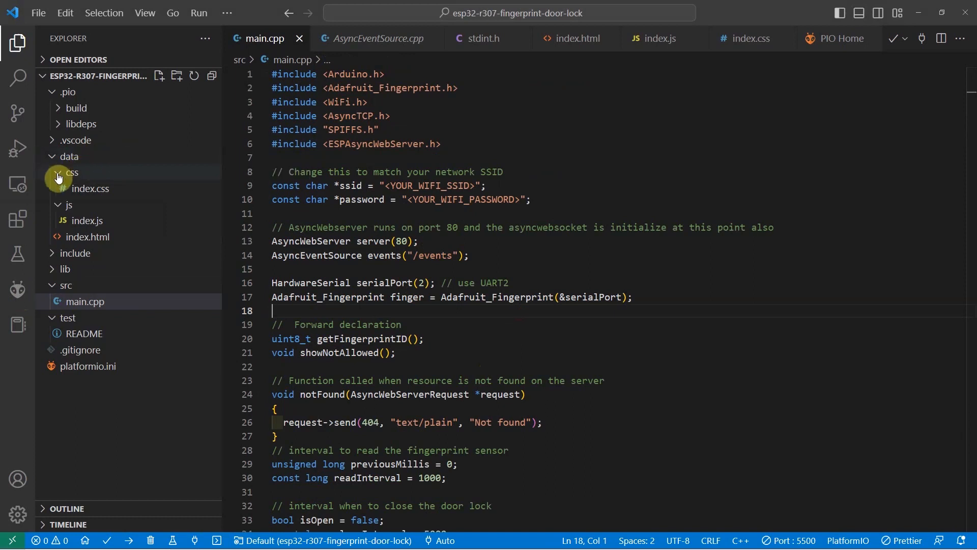
# Collapse the css folder under data in the Explorer.
pyautogui.click(70, 173)
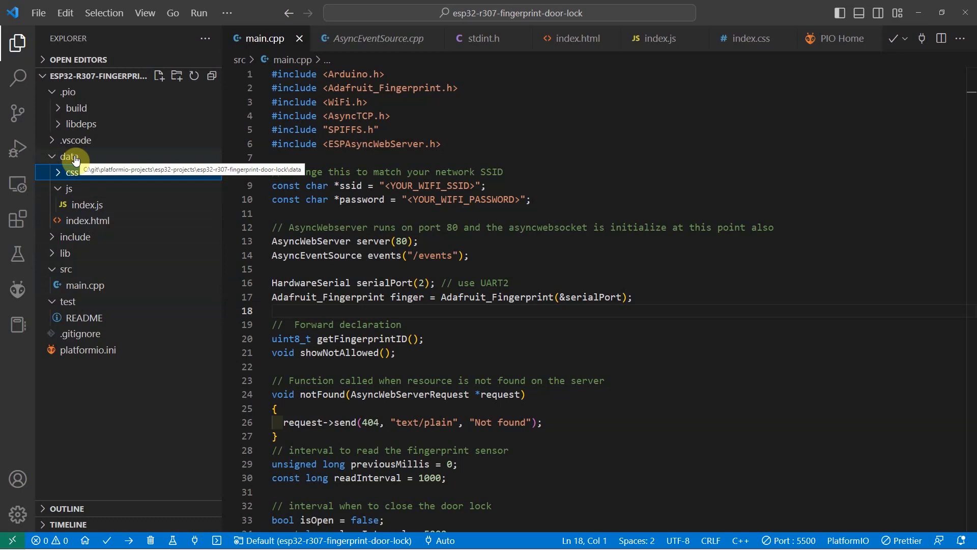
pyautogui.click(73, 173)
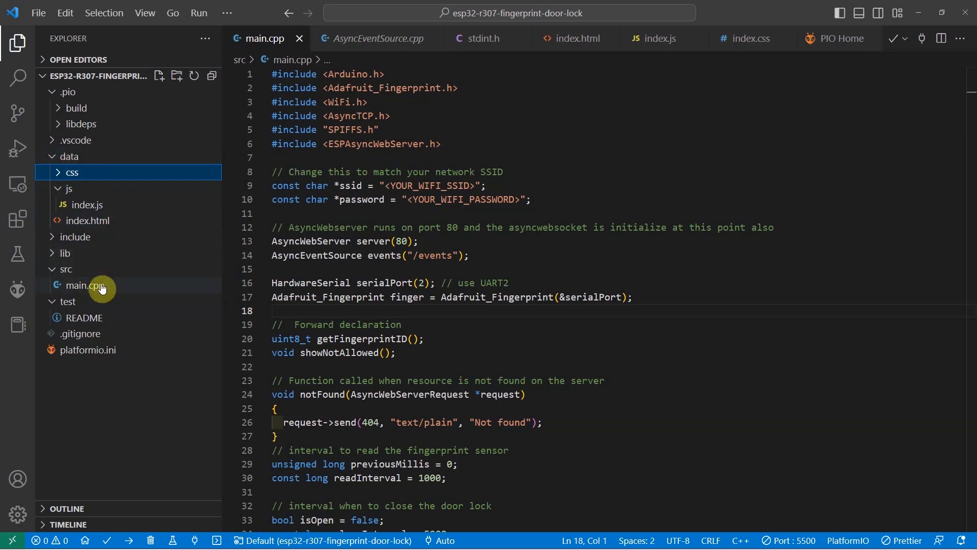
pyautogui.moveTo(93, 285)
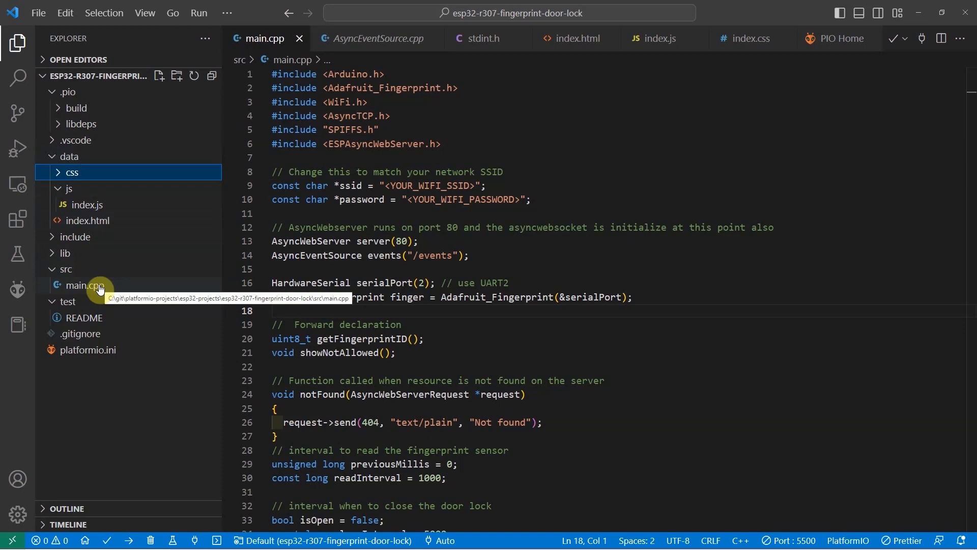
pyautogui.moveTo(103, 240)
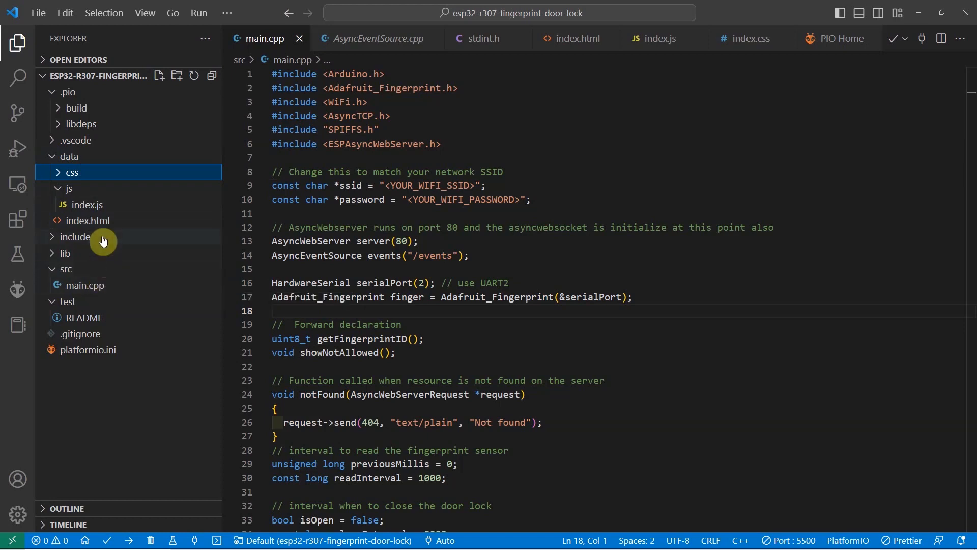
# Show index.html's statusDiv element with its 'Scan your Fingerprint' message.
pyautogui.click(86, 220)
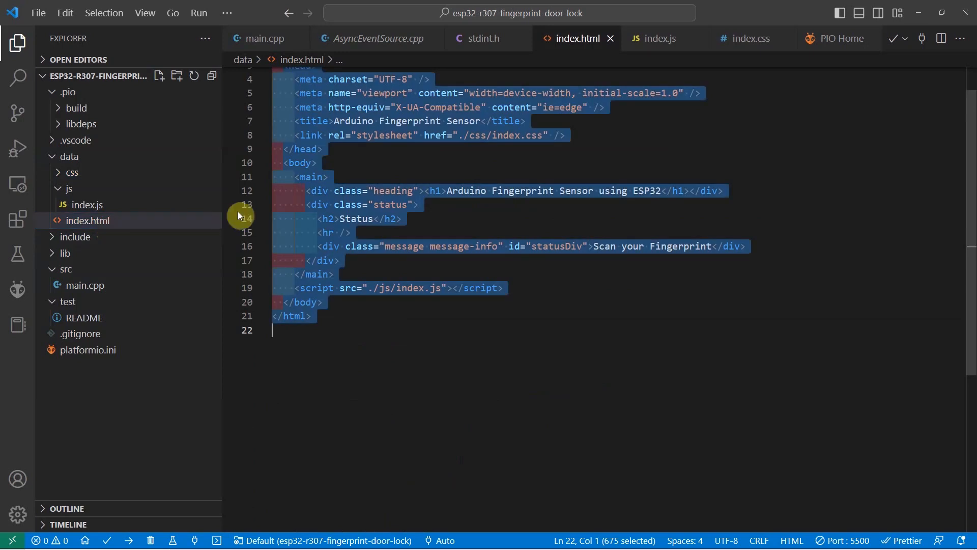
pyautogui.click(384, 219)
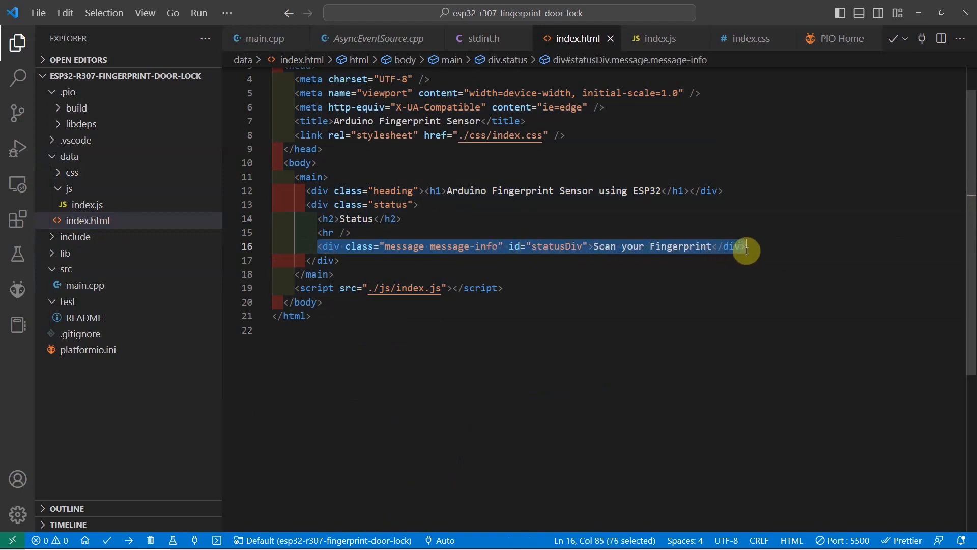
pyautogui.moveTo(619, 232)
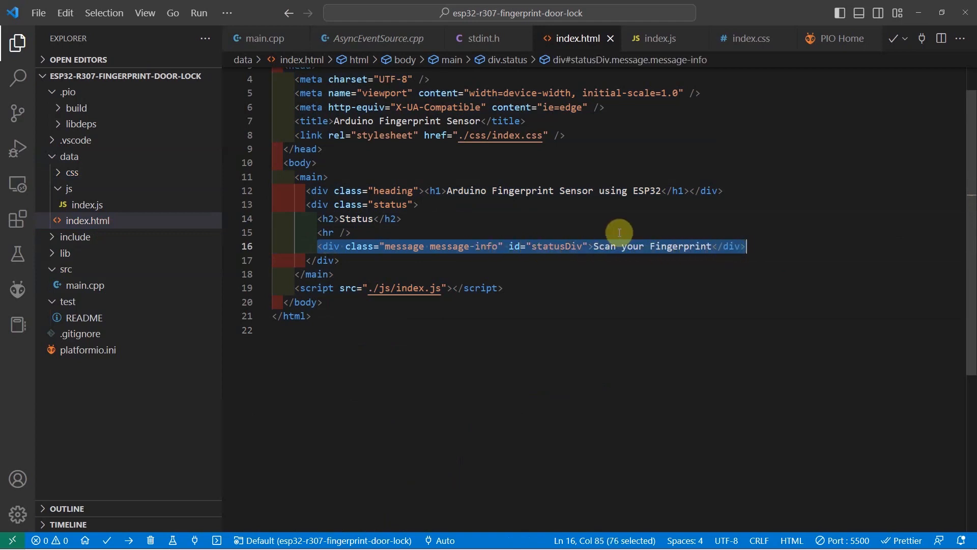
pyautogui.click(327, 232)
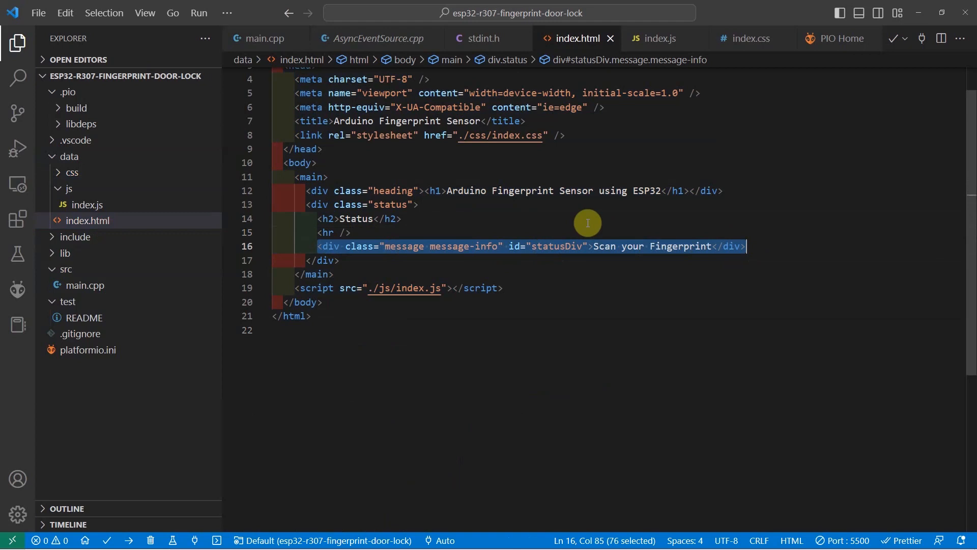
pyautogui.click(402, 219)
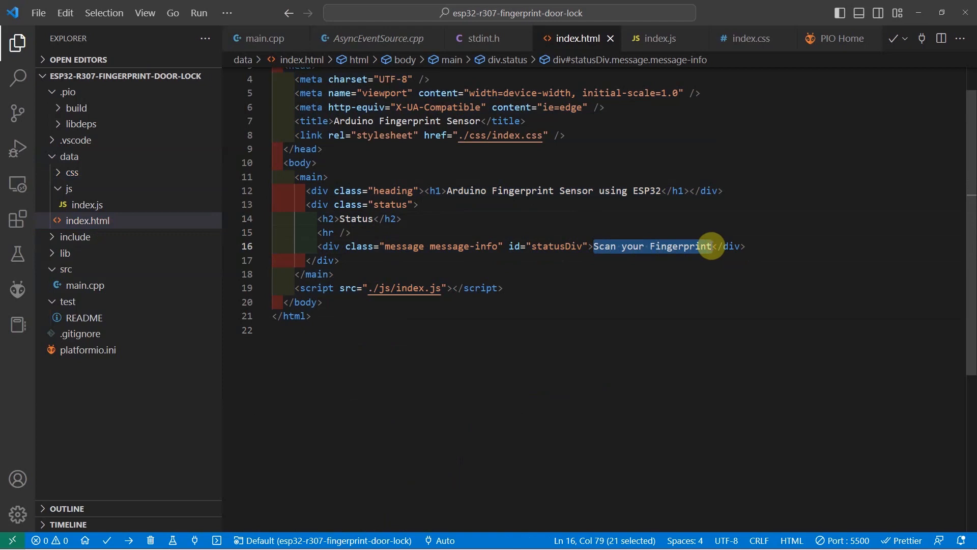
pyautogui.click(605, 245)
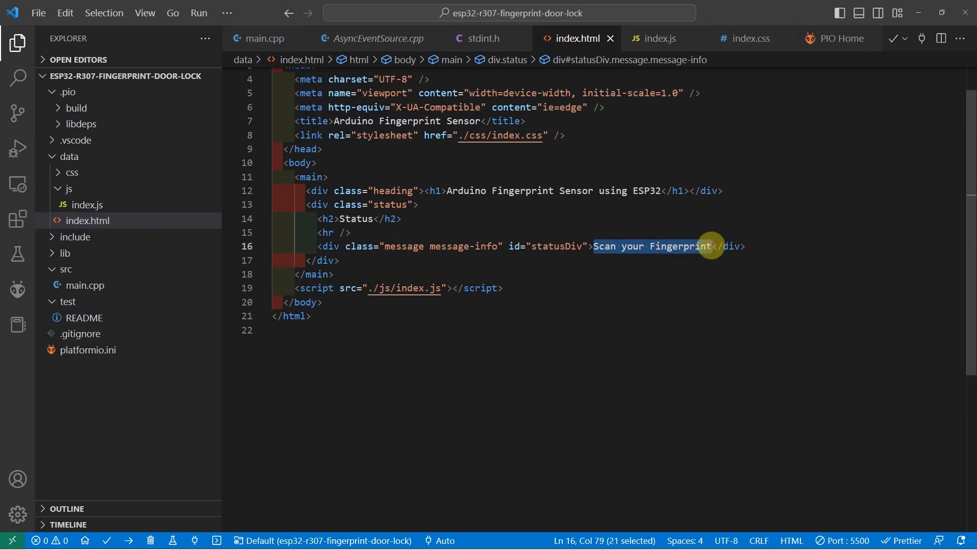
pyautogui.moveTo(672, 251)
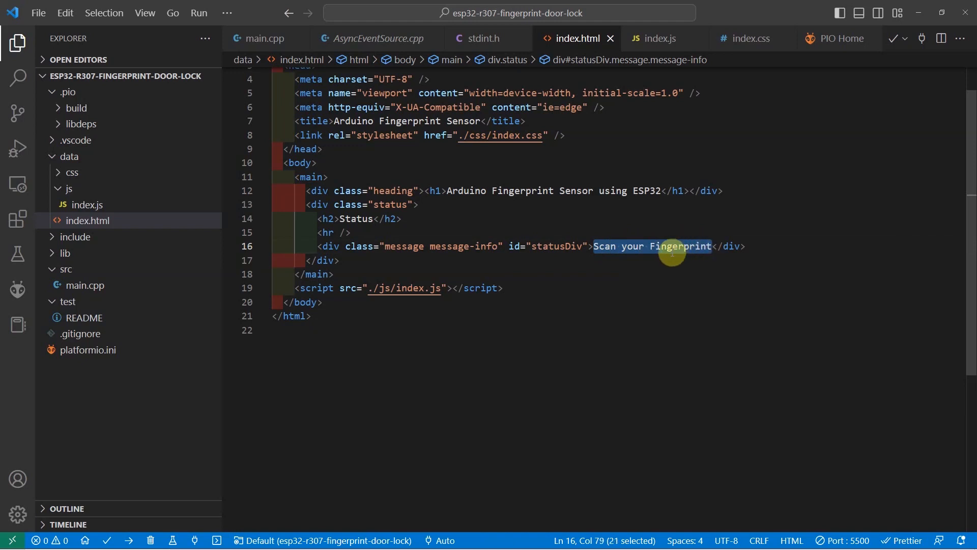
# Switch to index.js with its statusDiv lookup and EventSource listeners.
pyautogui.click(659, 38)
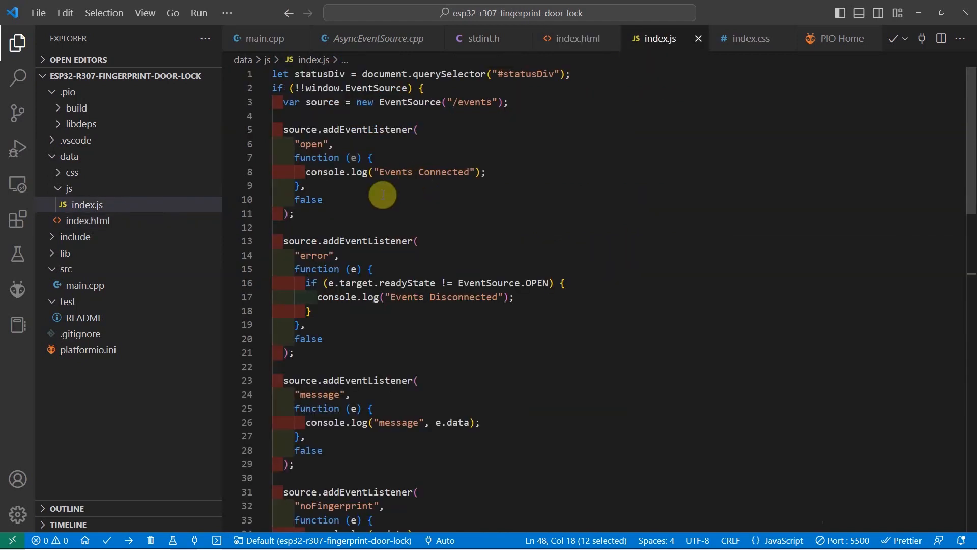
pyautogui.moveTo(378, 194)
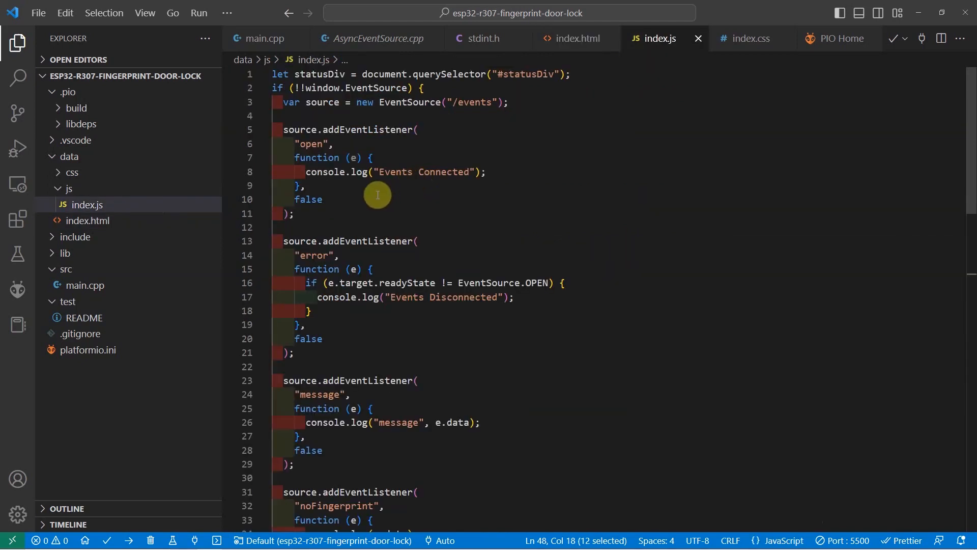
pyautogui.moveTo(284, 403)
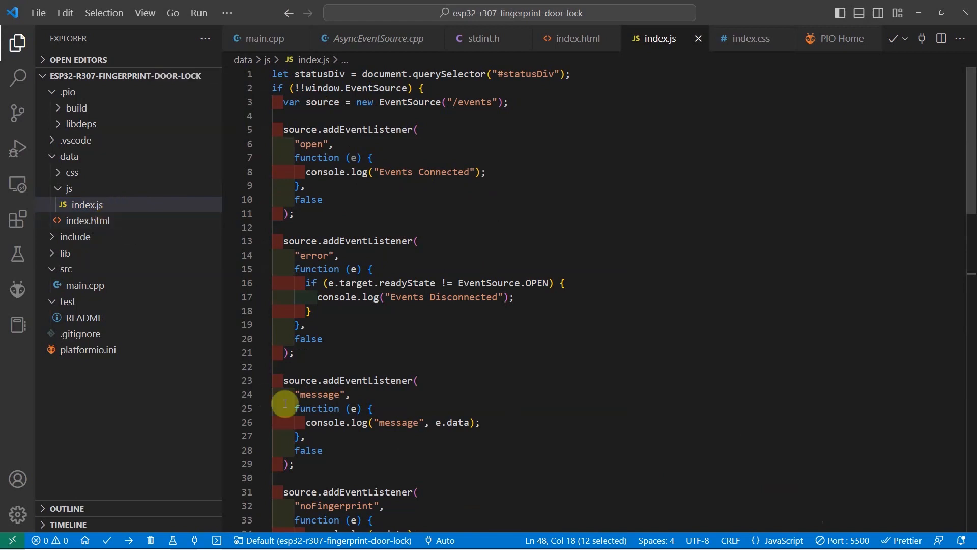
pyautogui.moveTo(412, 327)
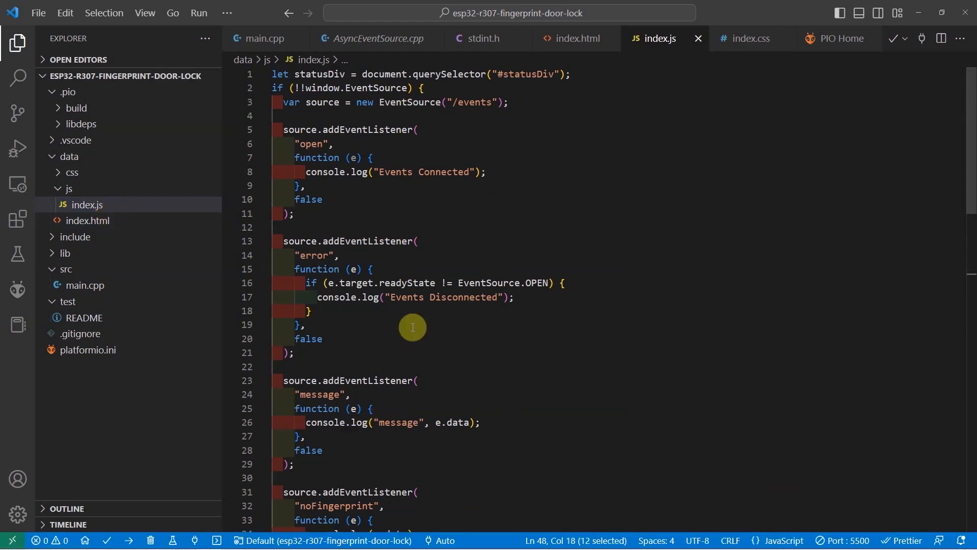
pyautogui.moveTo(391, 441)
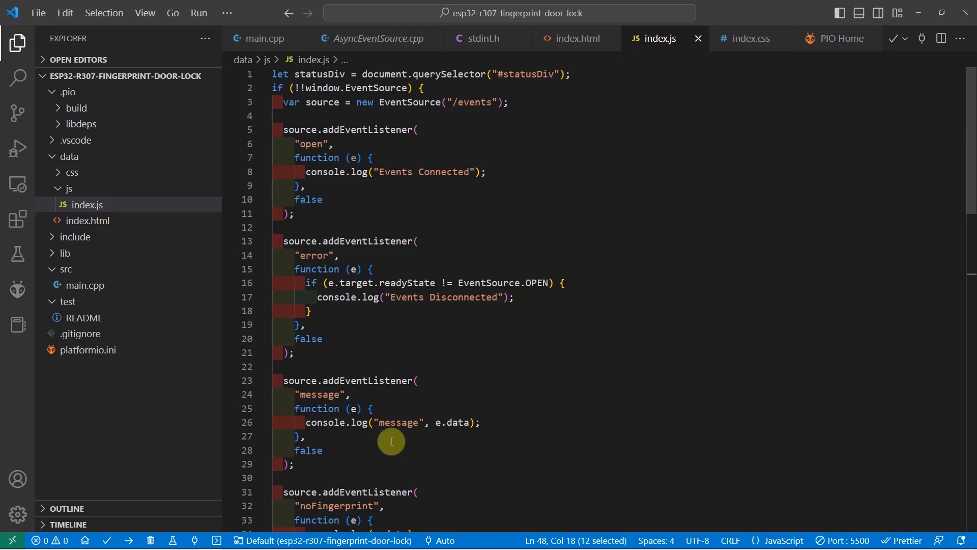
pyautogui.moveTo(233, 540)
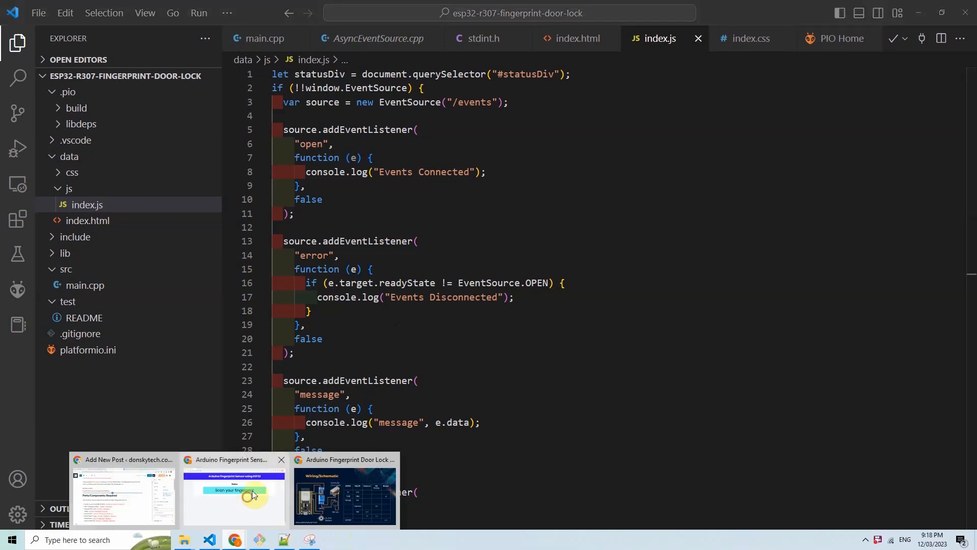
pyautogui.click(232, 492)
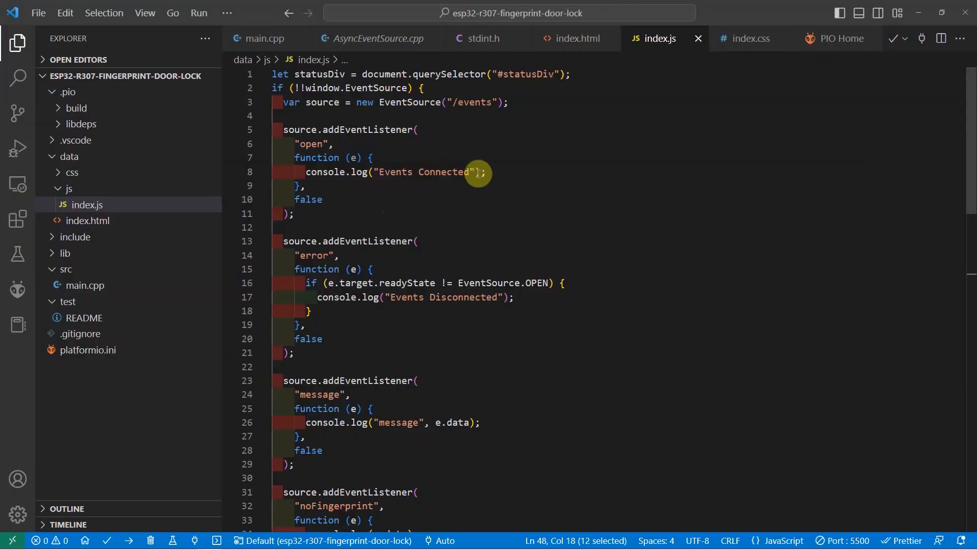
pyautogui.moveTo(125, 204)
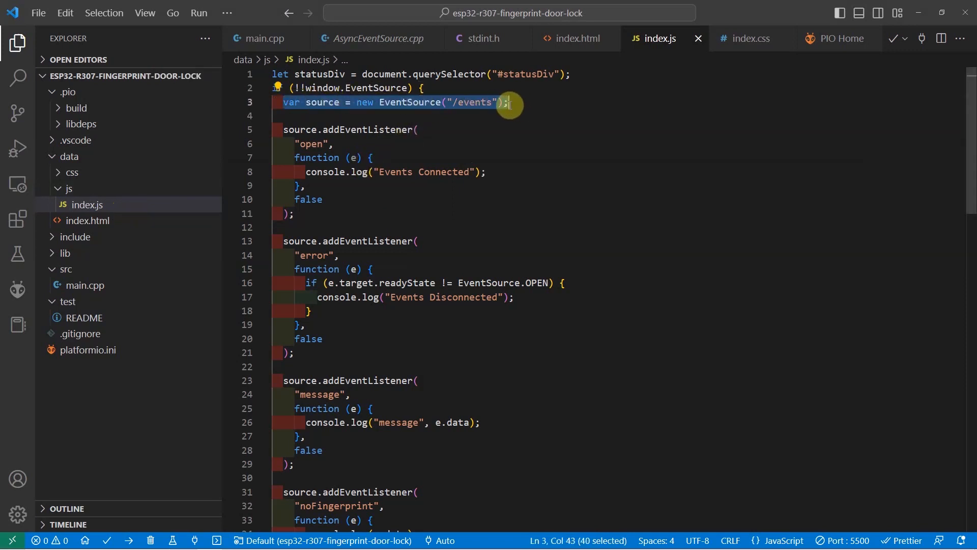
pyautogui.click(399, 102)
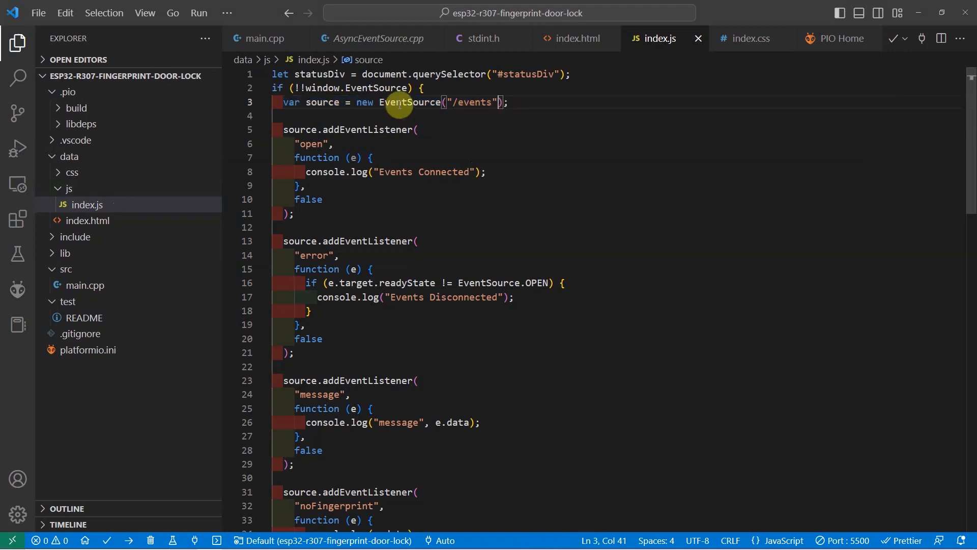
pyautogui.doubleClick(408, 102)
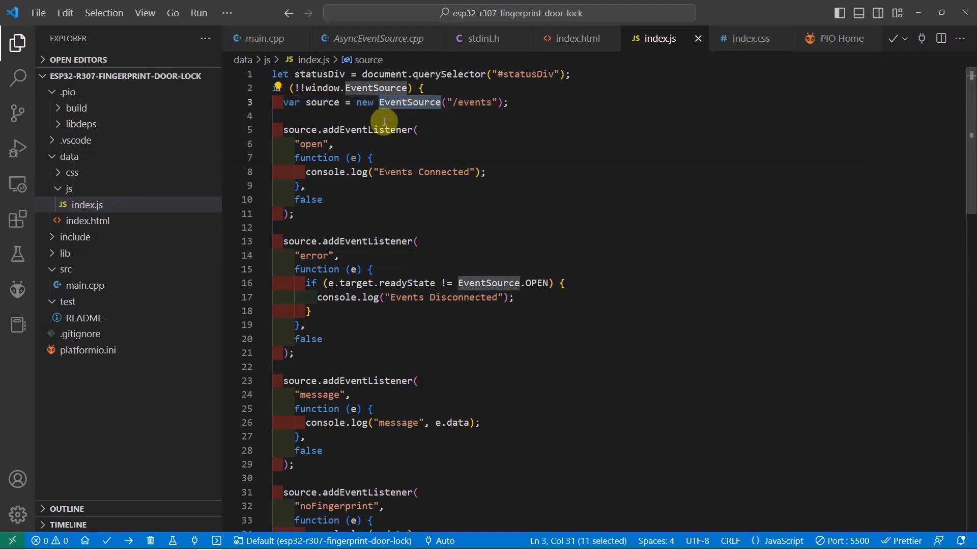
pyautogui.moveTo(353, 129)
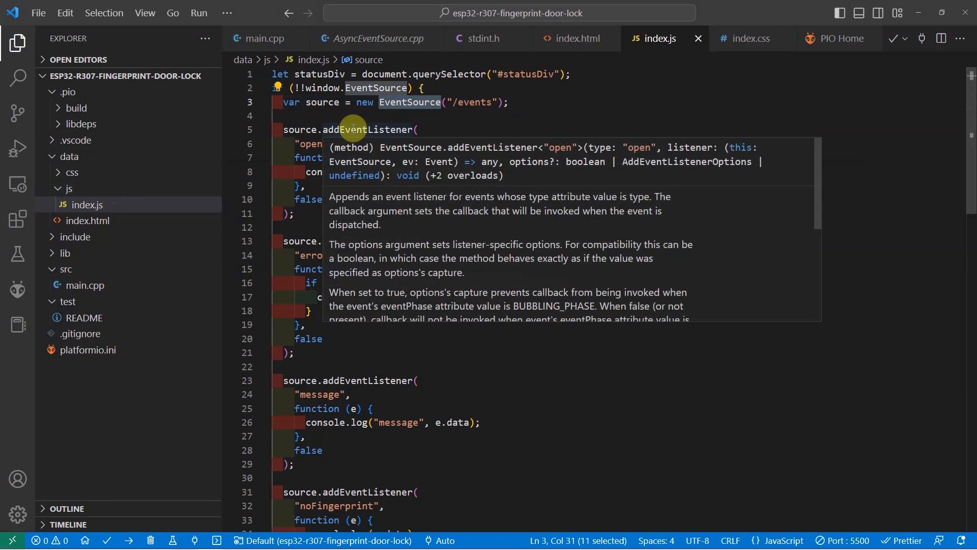
pyautogui.scroll(-3)
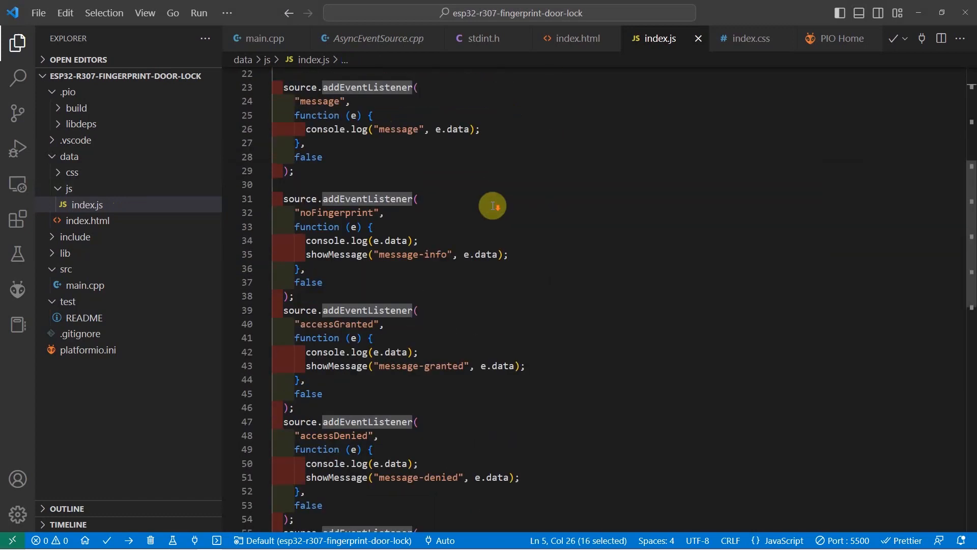
pyautogui.scroll(-3)
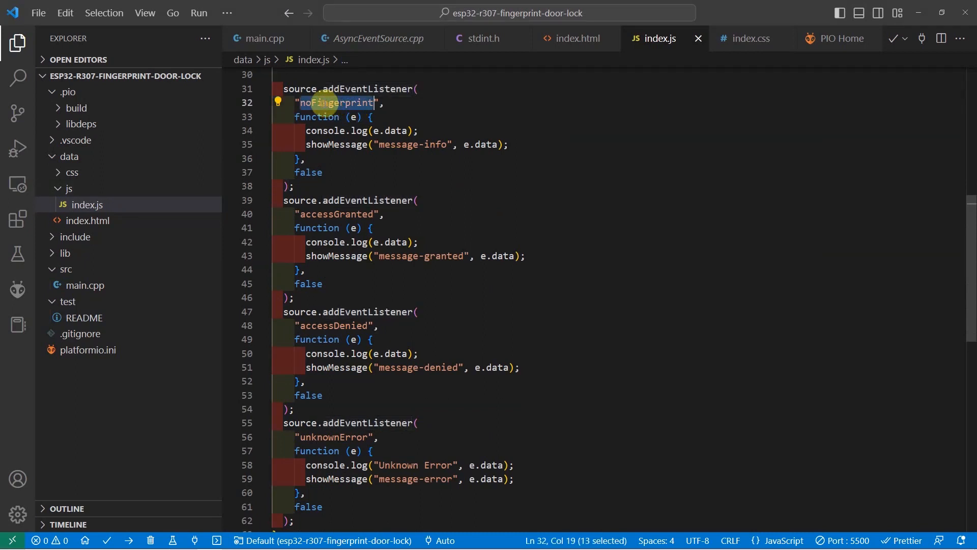
pyautogui.moveTo(303, 213)
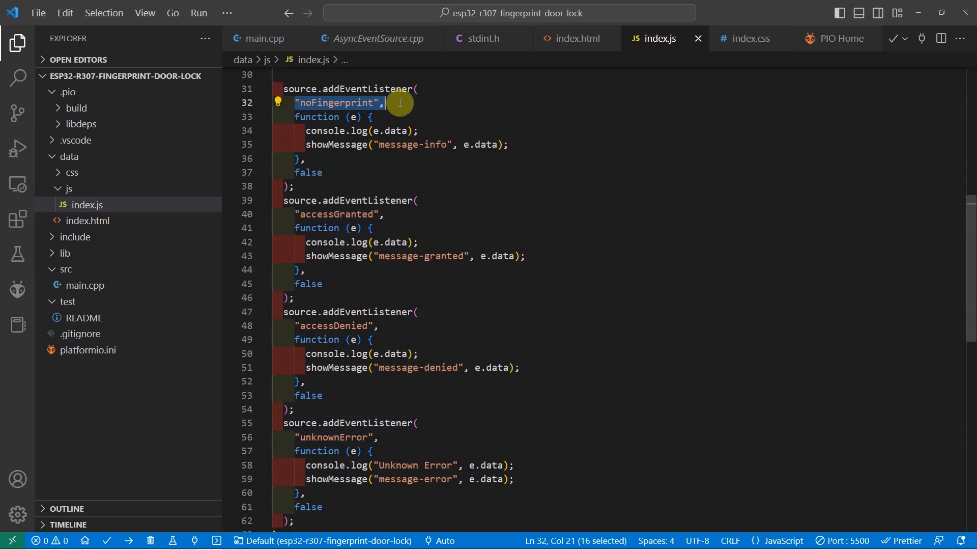
pyautogui.click(318, 144)
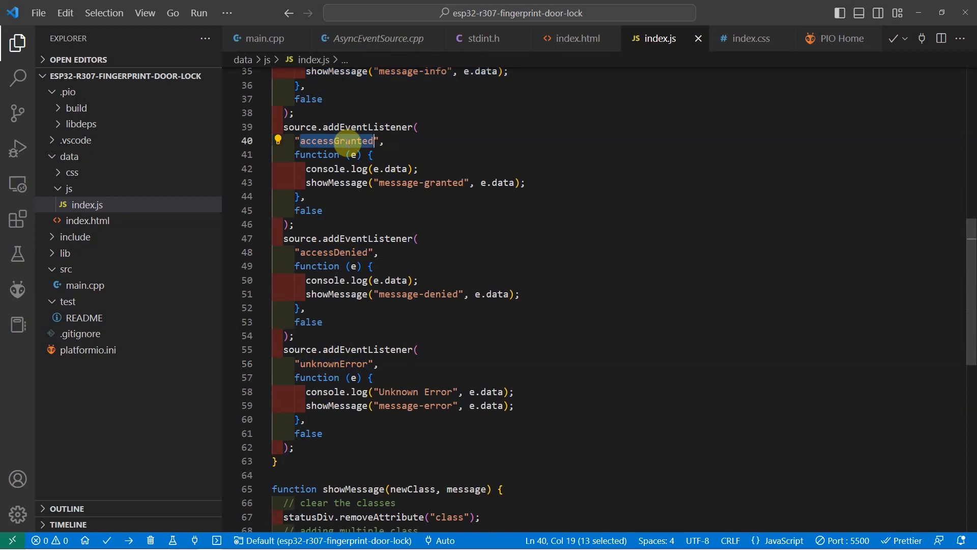
pyautogui.moveTo(355, 227)
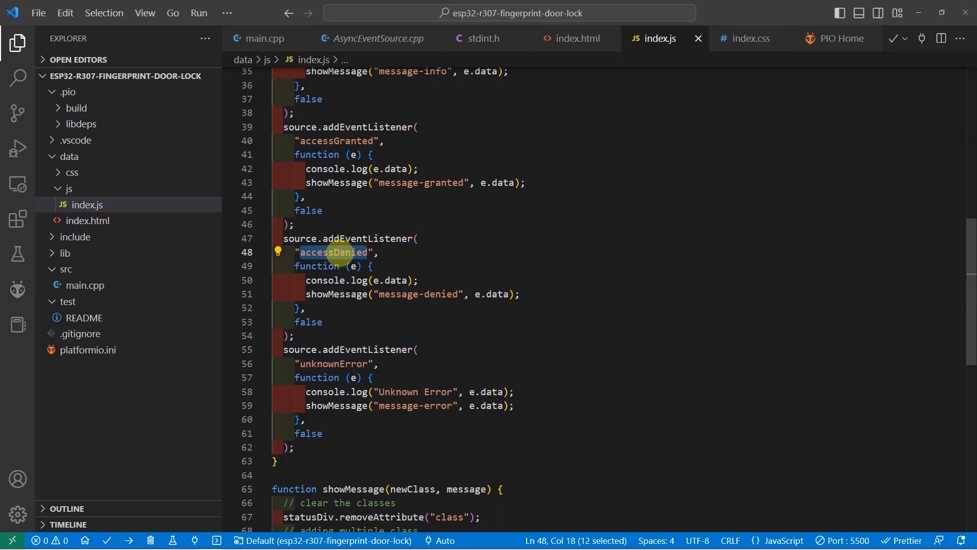
pyautogui.scroll(-3)
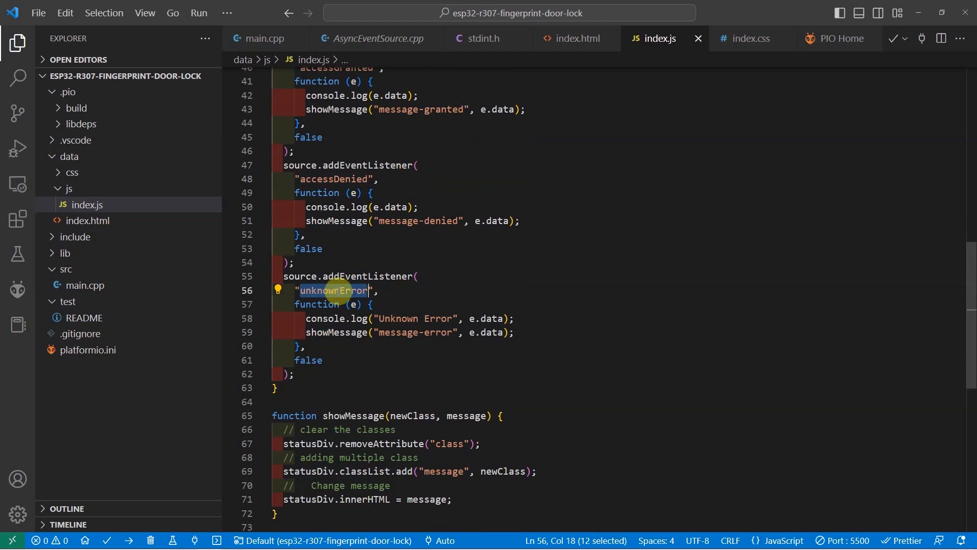
pyautogui.moveTo(365, 277)
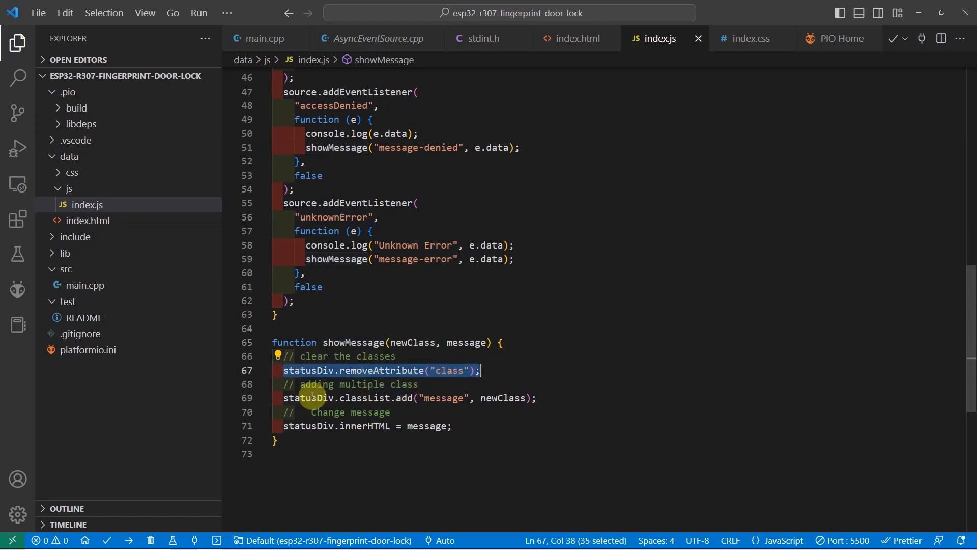
pyautogui.click(534, 398)
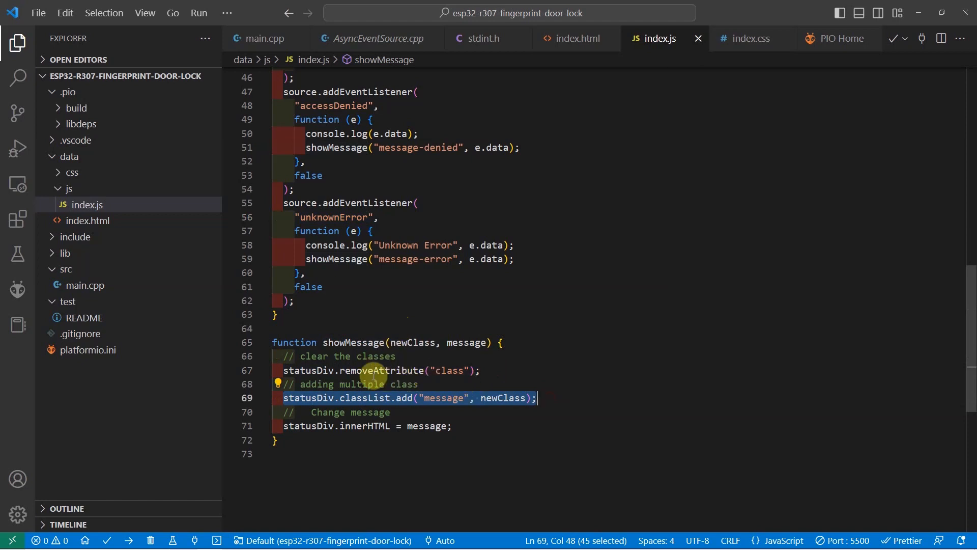
pyautogui.moveTo(364, 398)
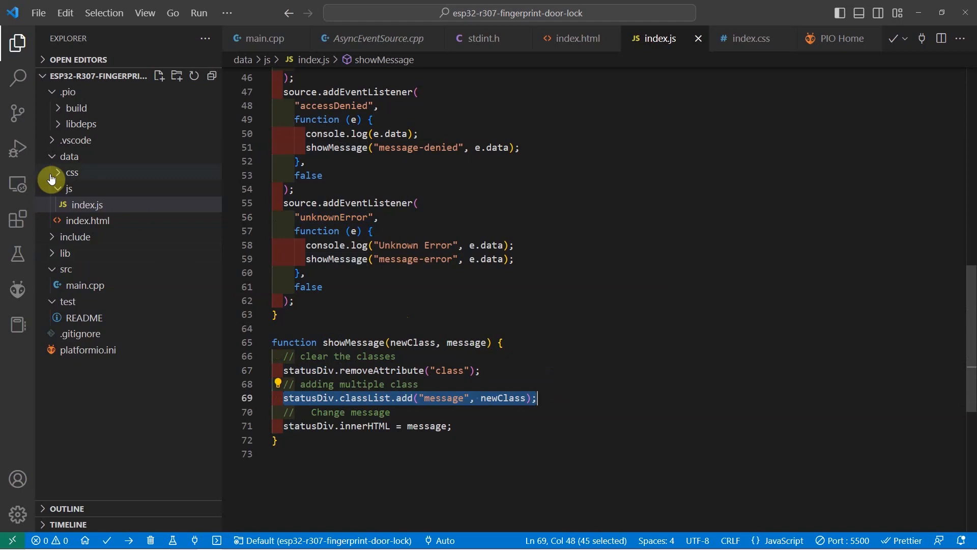
# Show index.css with the message-info and message-error colour classes highlighted.
pyautogui.click(89, 189)
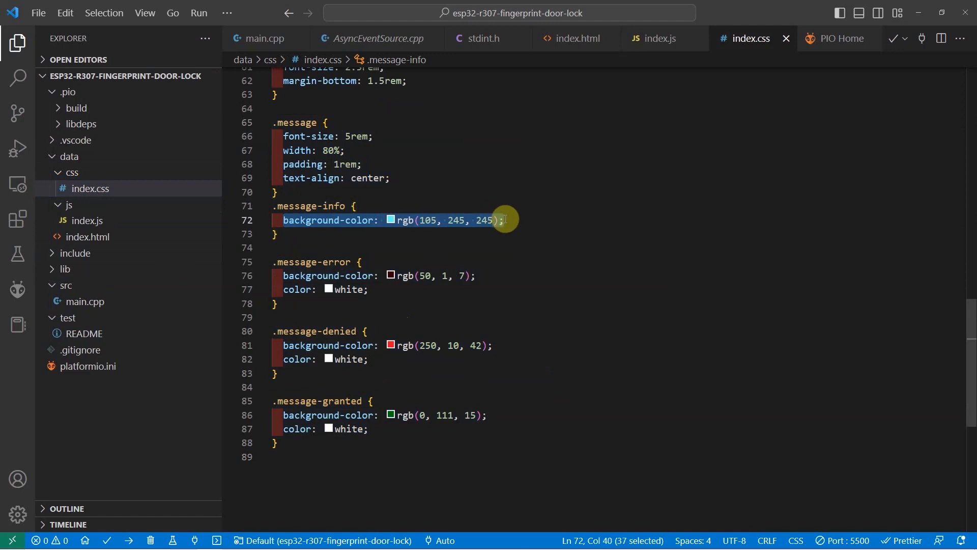
pyautogui.doubleClick(337, 206)
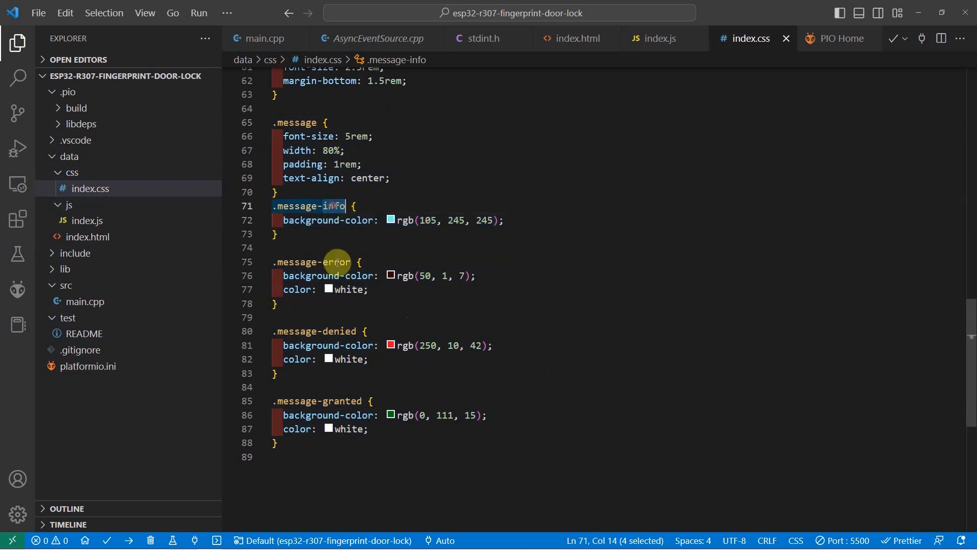
pyautogui.doubleClick(341, 331)
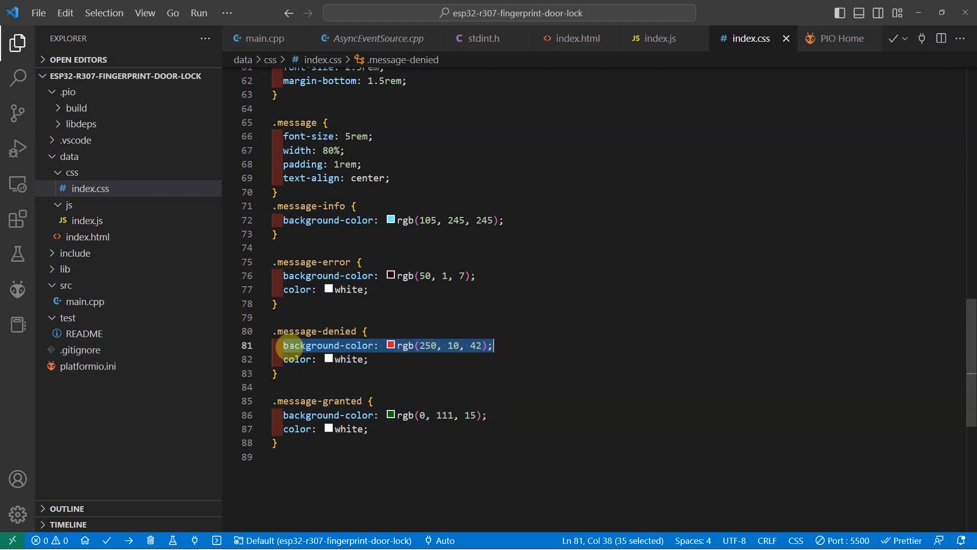
pyautogui.moveTo(110, 306)
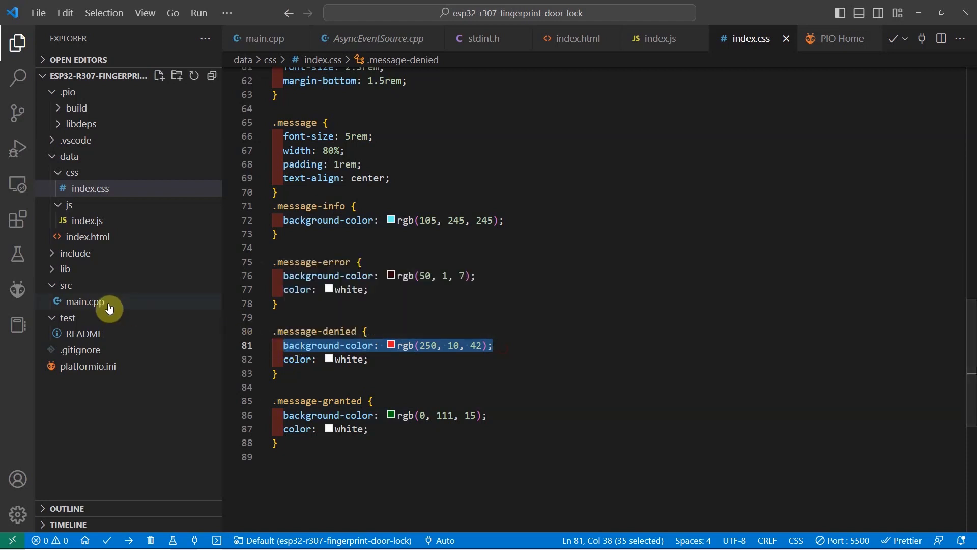
pyautogui.moveTo(84, 301)
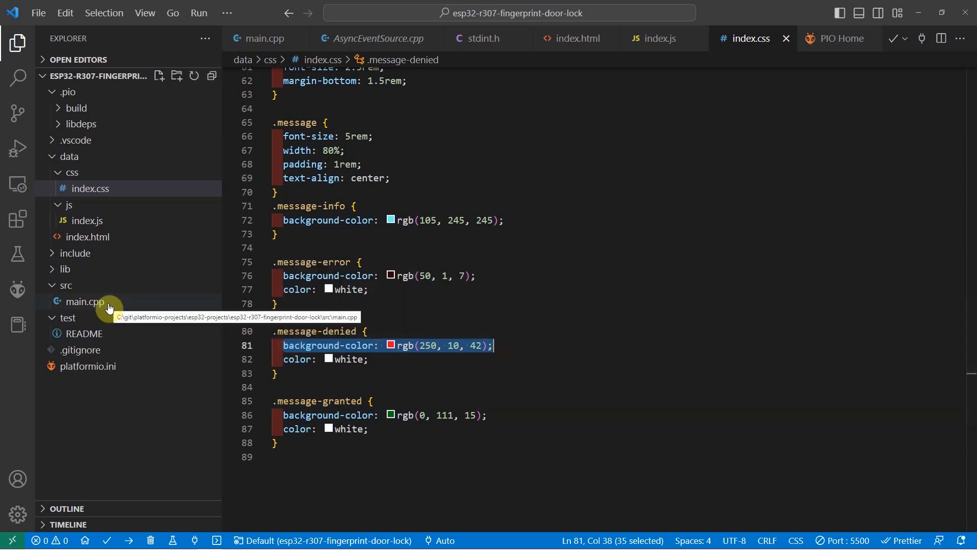
# Show main.cpp with its WiFi and web server include lines highlighted.
pyautogui.click(83, 301)
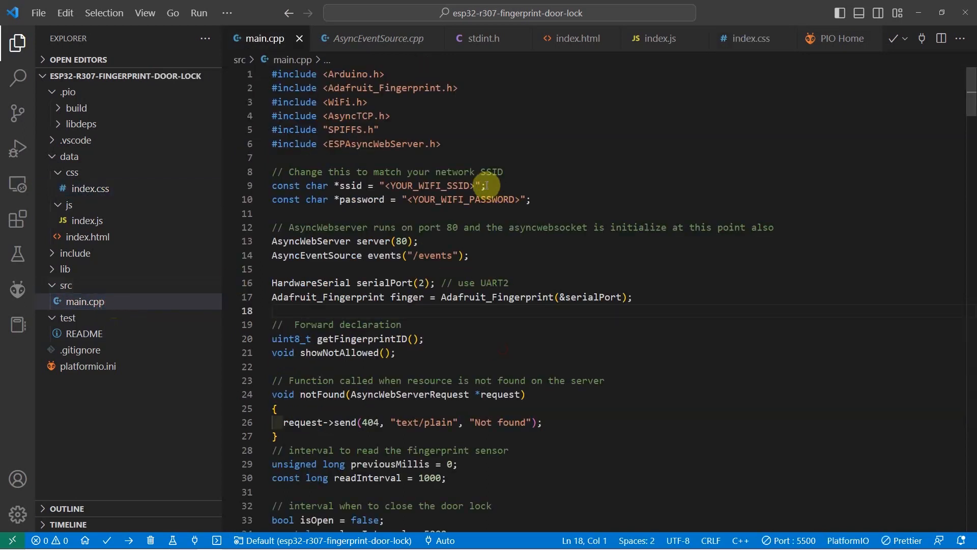
pyautogui.moveTo(84, 301)
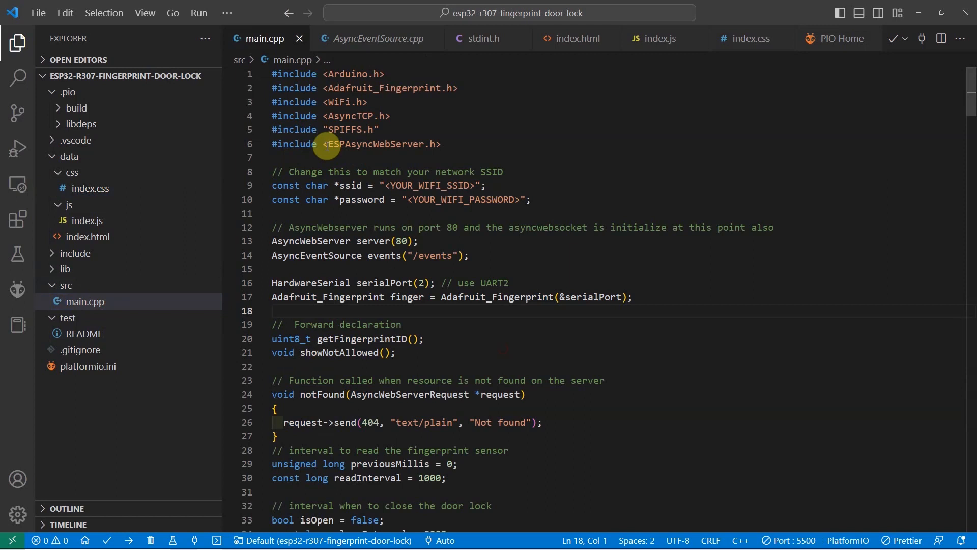
pyautogui.moveTo(354, 138)
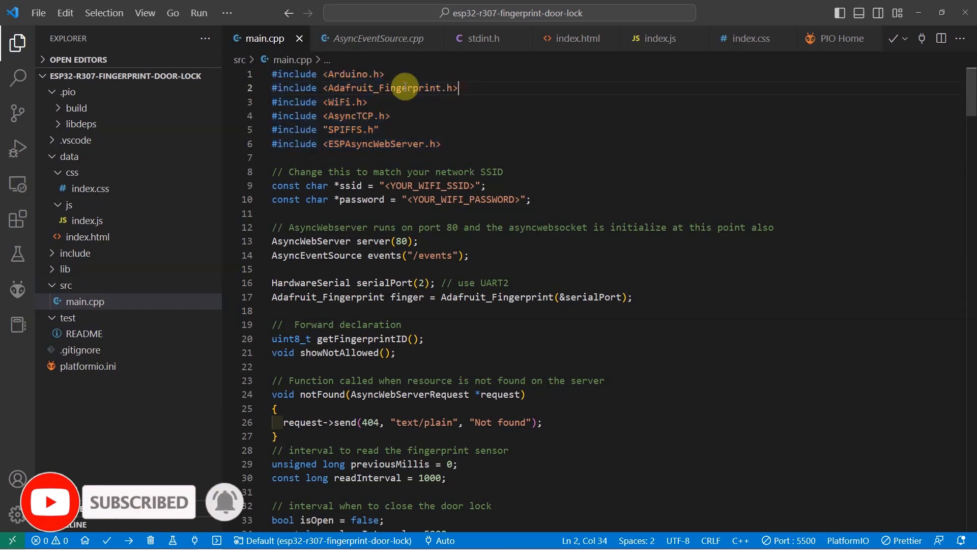
pyautogui.tripleClick(365, 88)
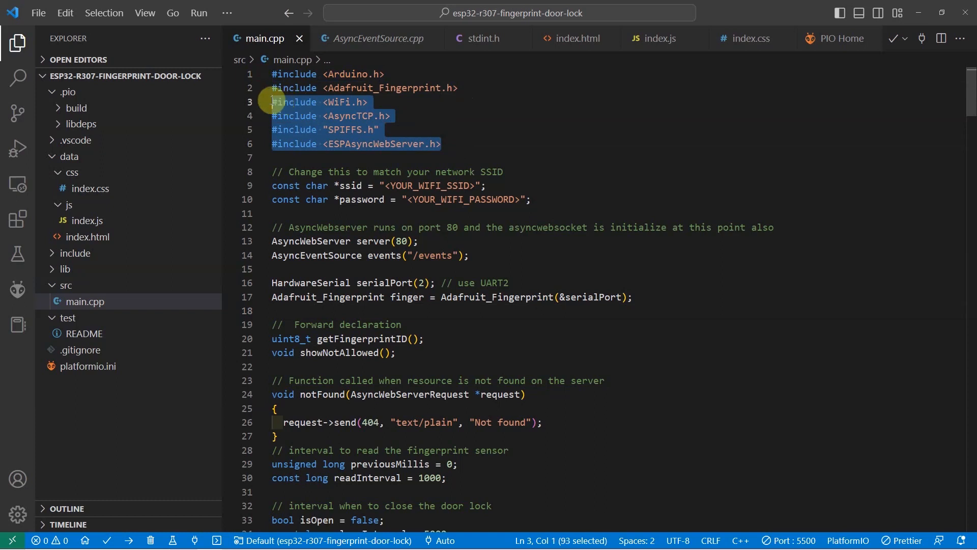
# Show platformio.ini's esp32dev environment with its lib_deps entries highlighted.
pyautogui.click(88, 365)
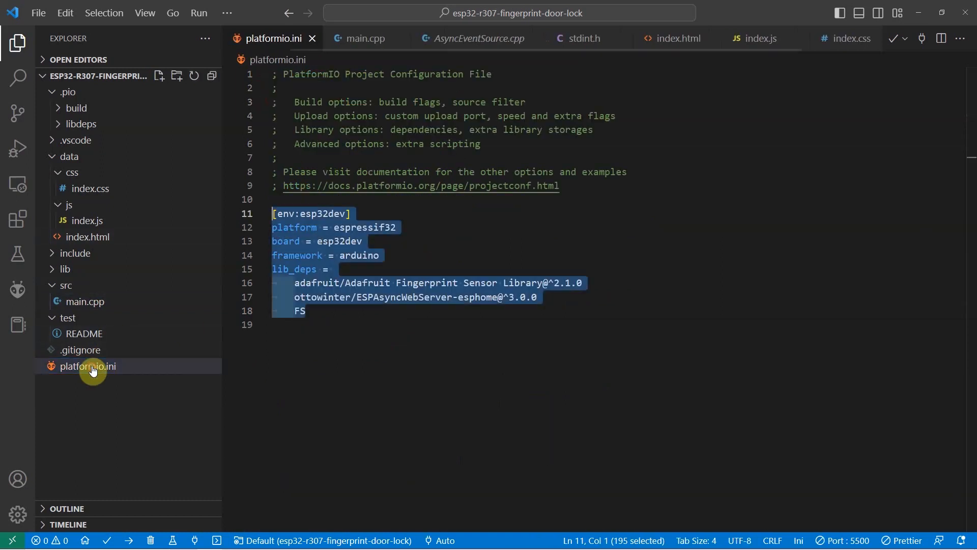
pyautogui.click(323, 254)
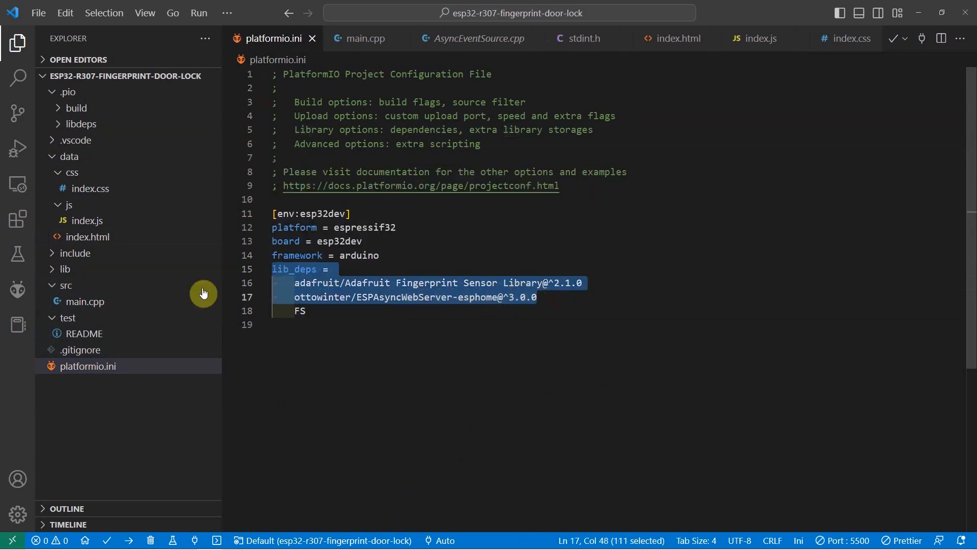
pyautogui.click(364, 38)
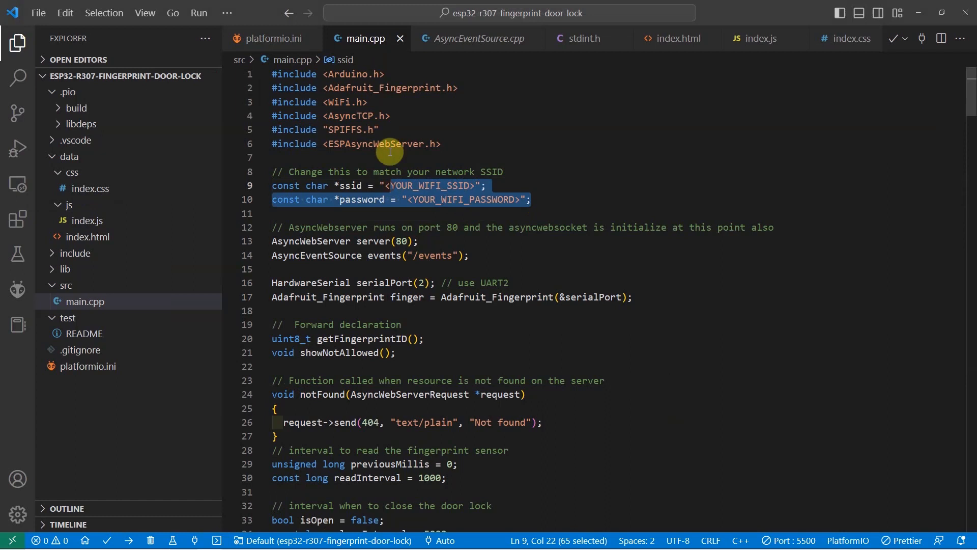
pyautogui.click(425, 171)
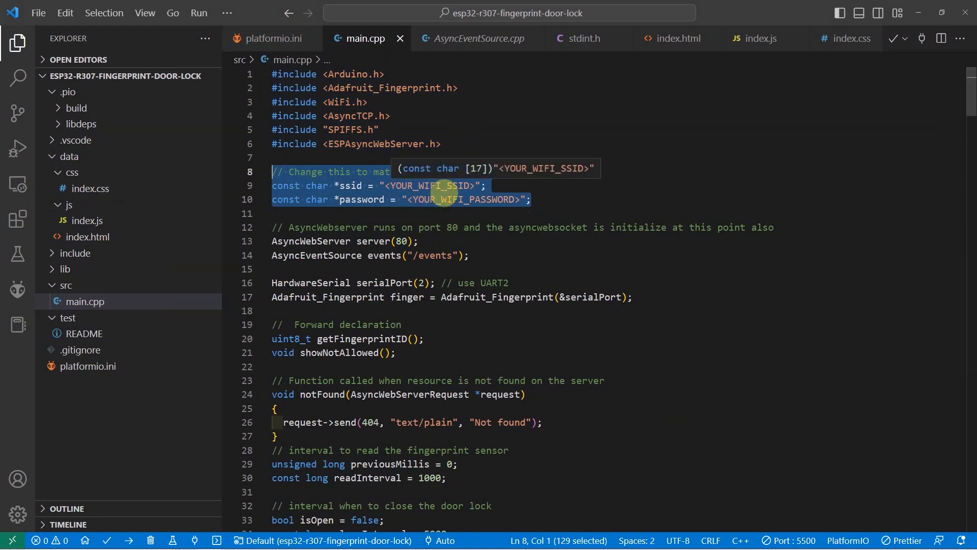
pyautogui.scroll(-3)
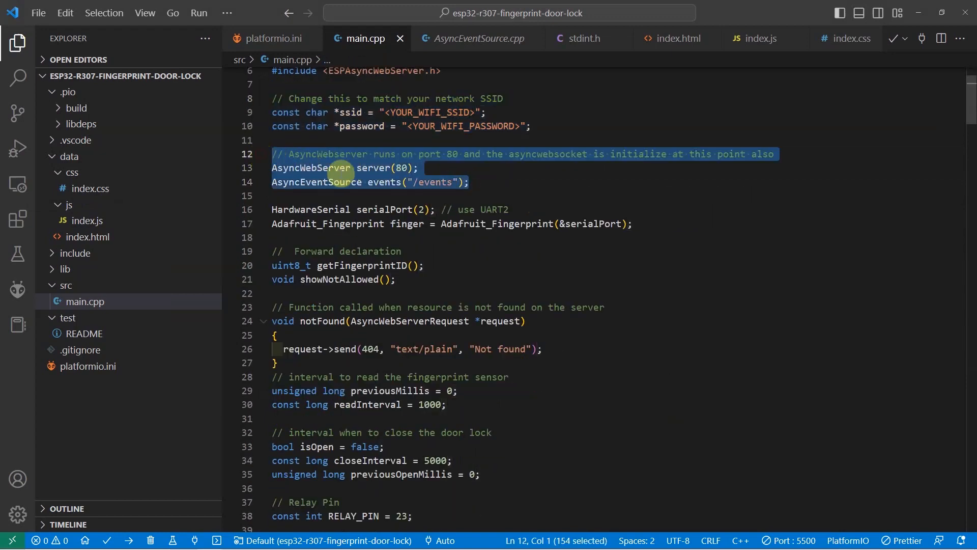
pyautogui.click(329, 181)
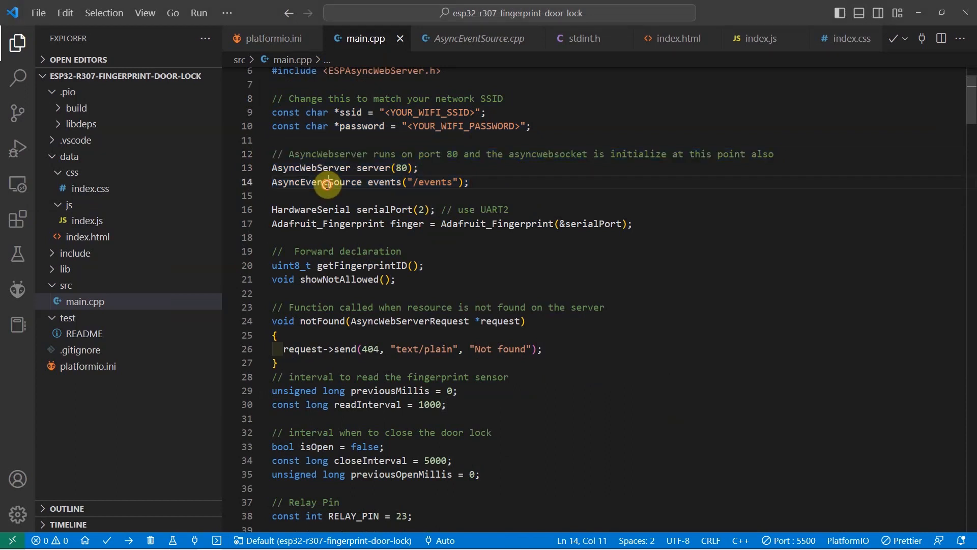
pyautogui.doubleClick(310, 168)
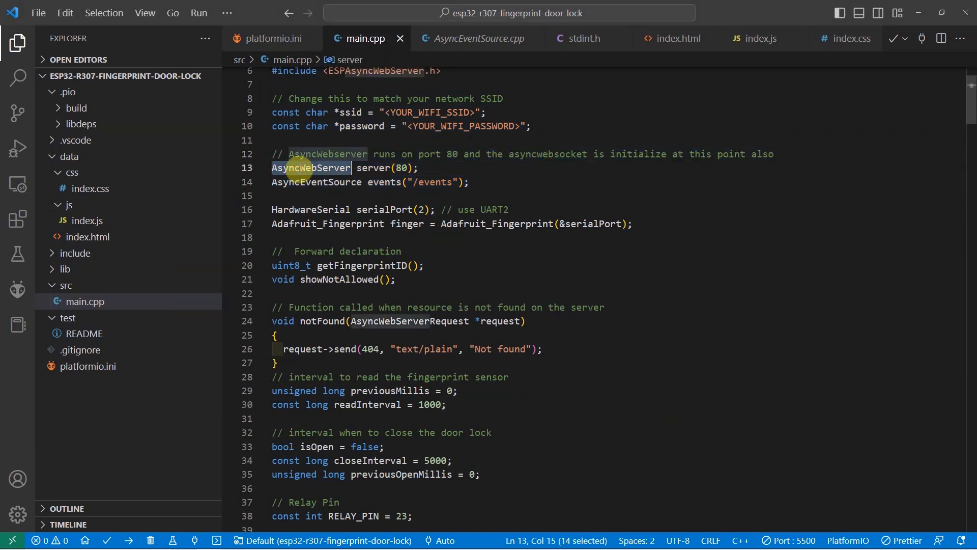
pyautogui.moveTo(306, 167)
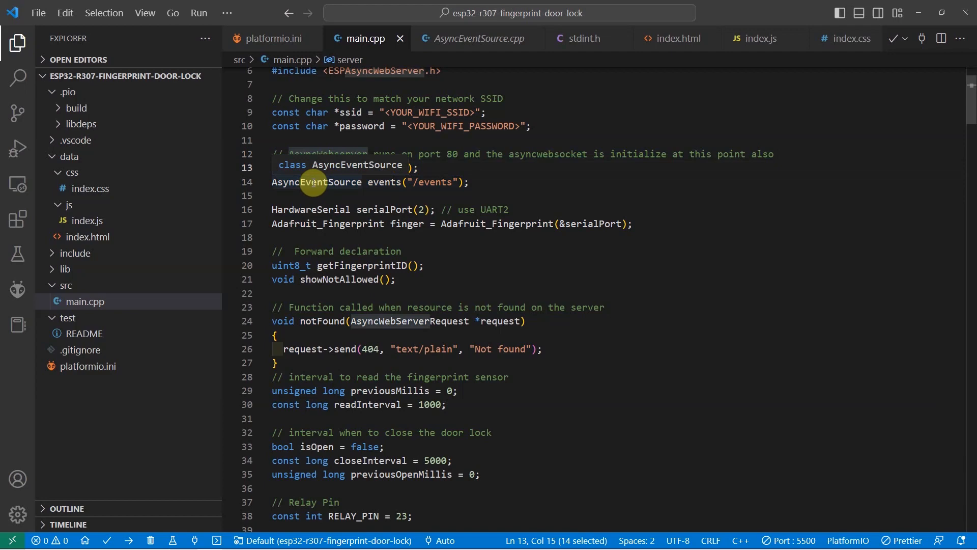
pyautogui.scroll(-3)
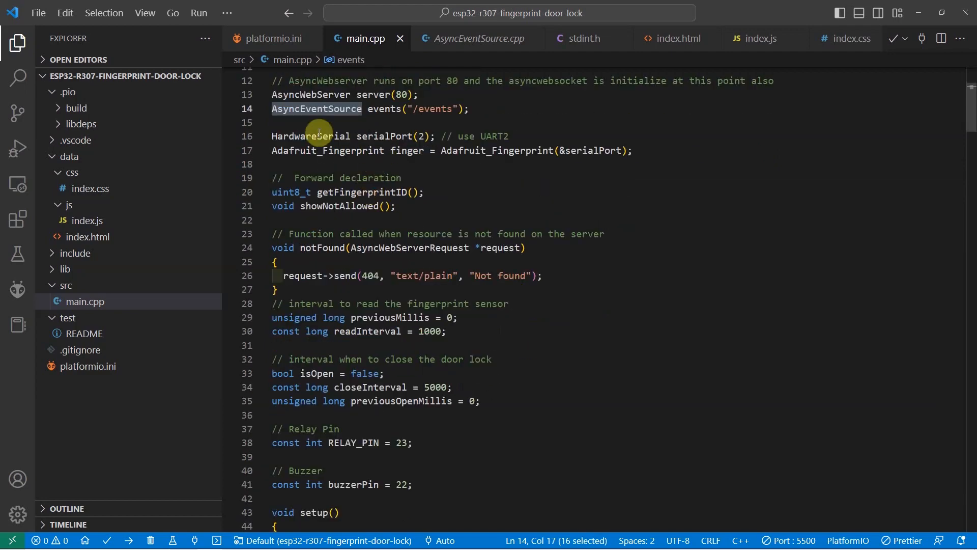
pyautogui.moveTo(271, 140)
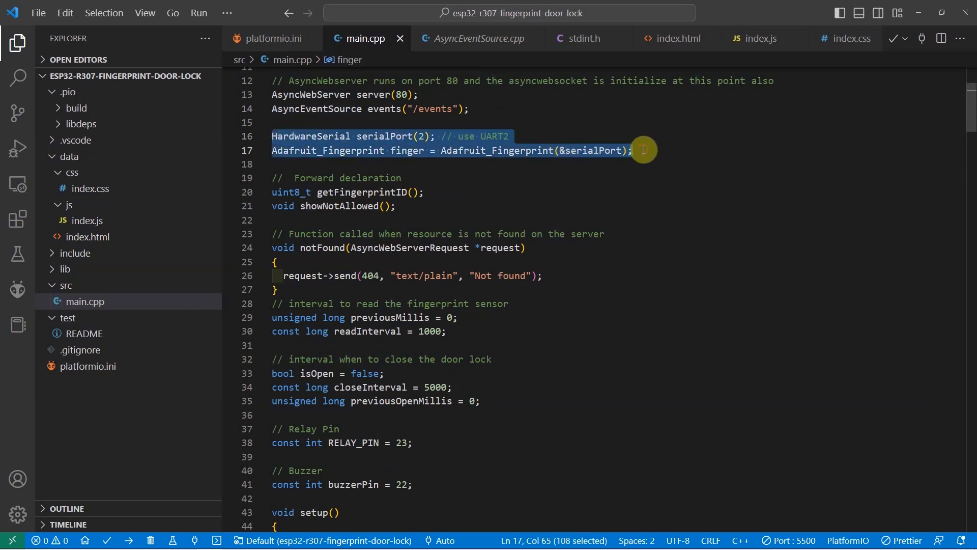
pyautogui.moveTo(502, 136)
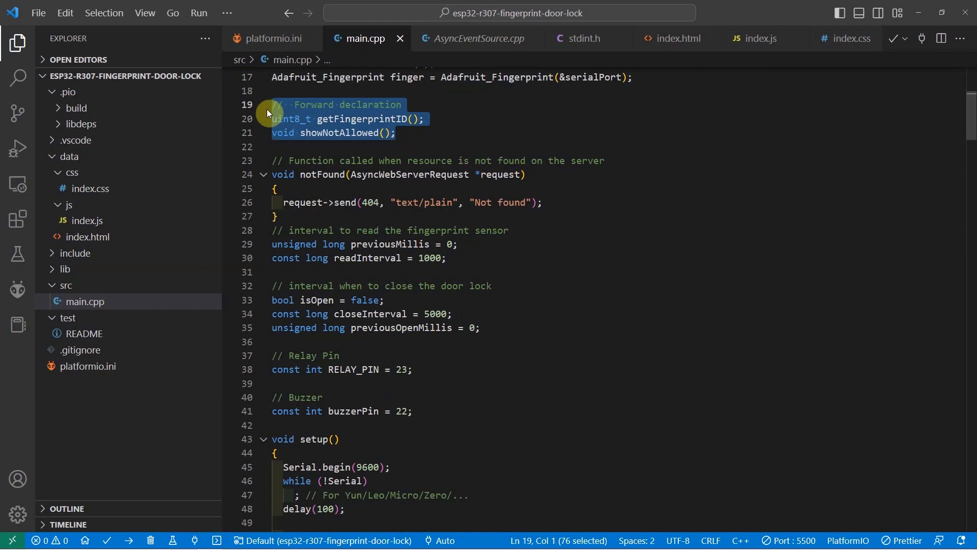
pyautogui.moveTo(385, 159)
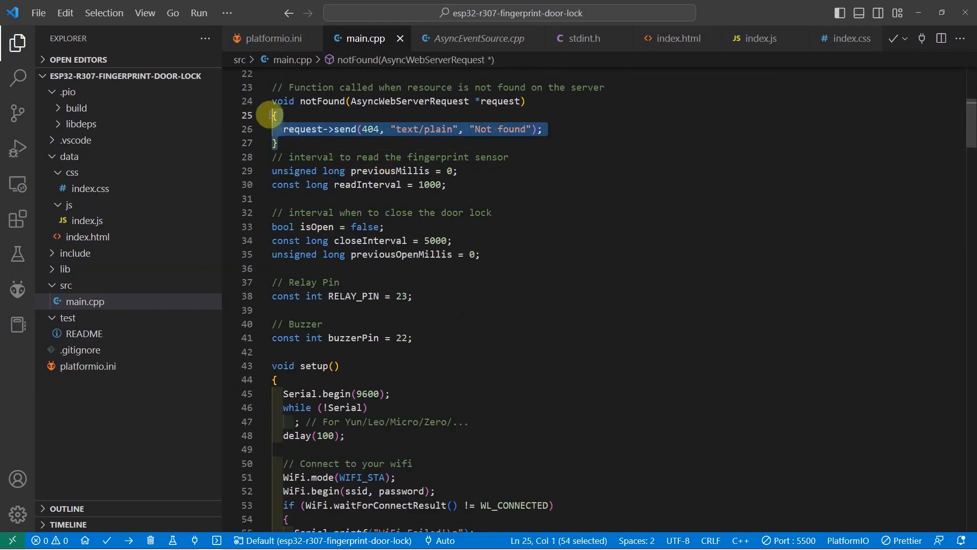
pyautogui.click(261, 88)
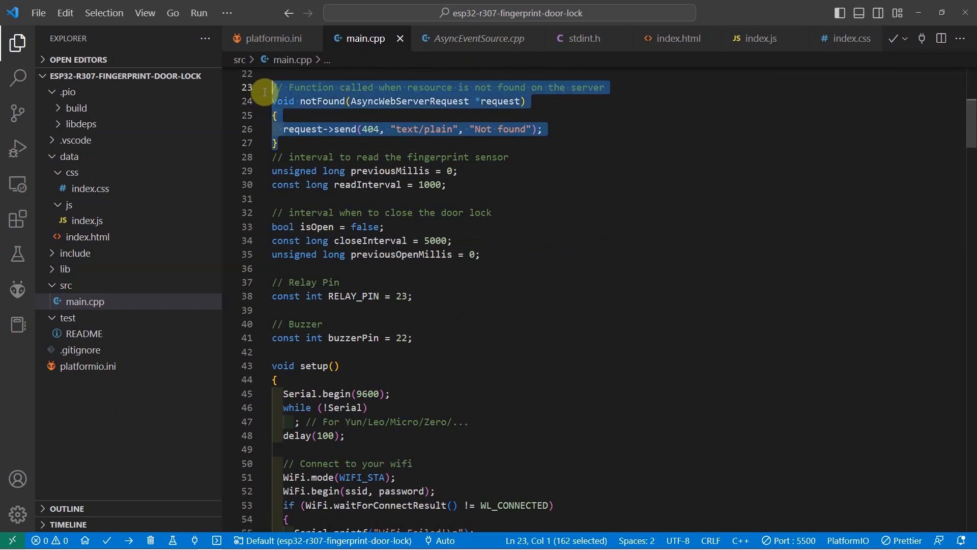
pyautogui.moveTo(312, 101)
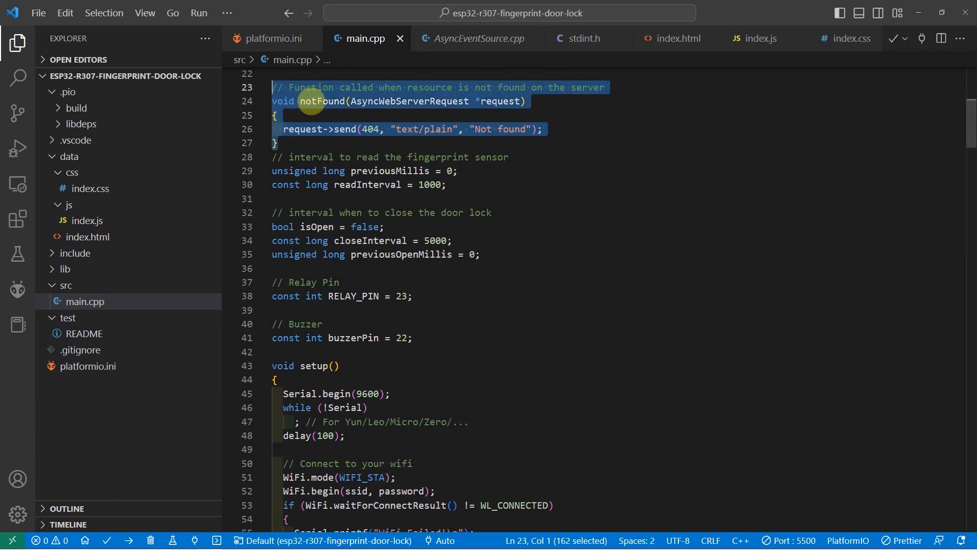
pyautogui.scroll(-3)
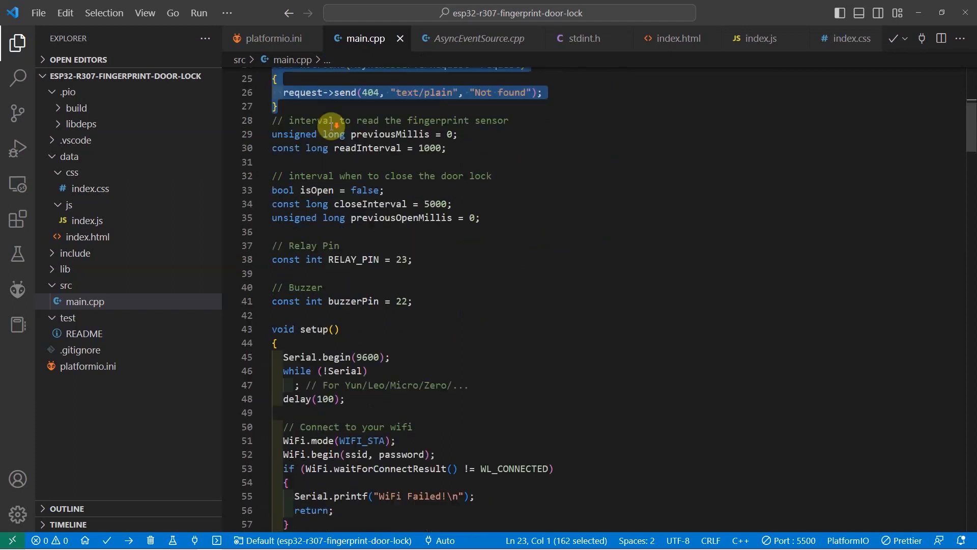
pyautogui.scroll(-3)
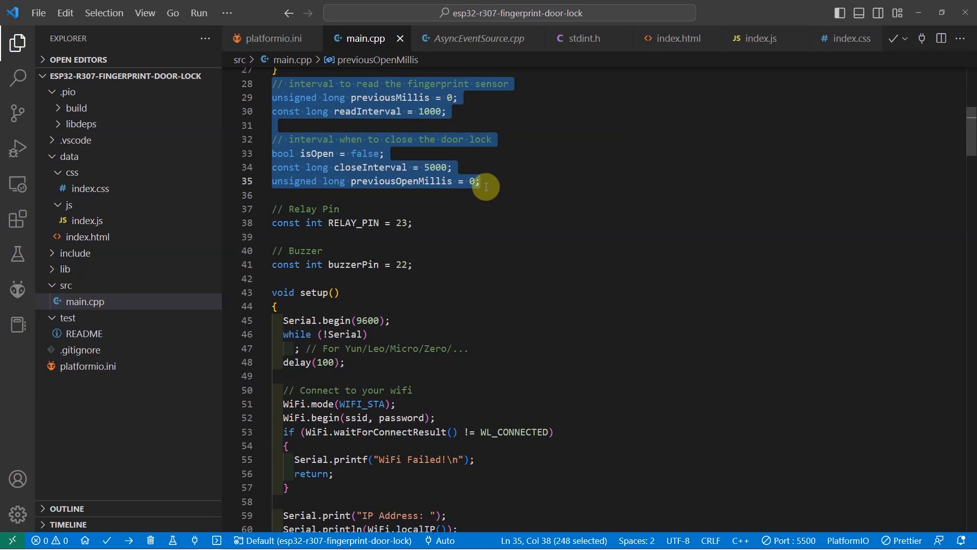
pyautogui.doubleClick(435, 167)
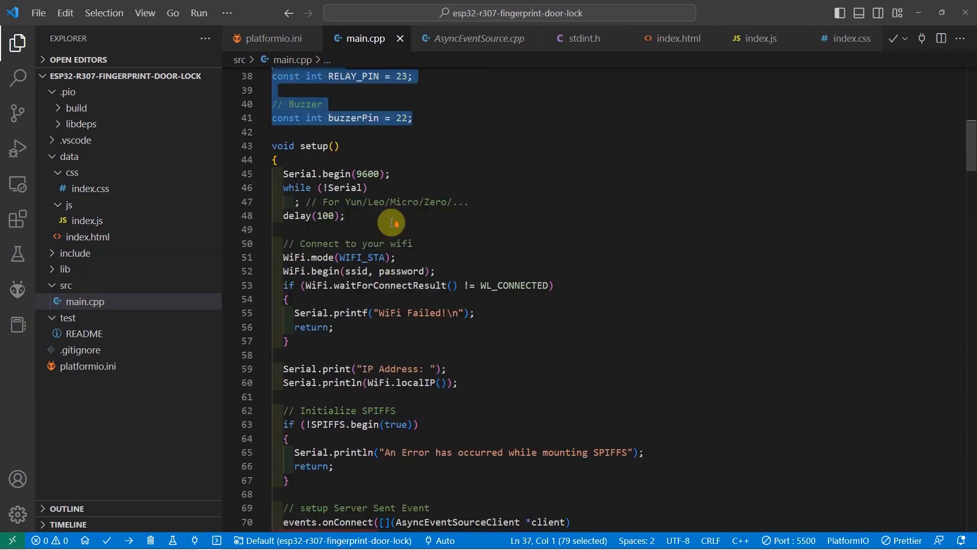
pyautogui.moveTo(374, 191)
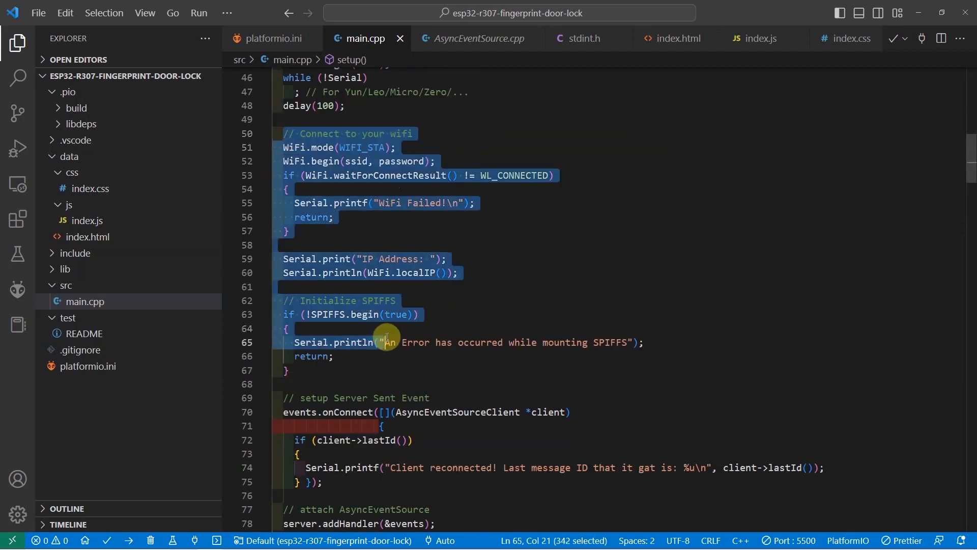
pyautogui.scroll(-3)
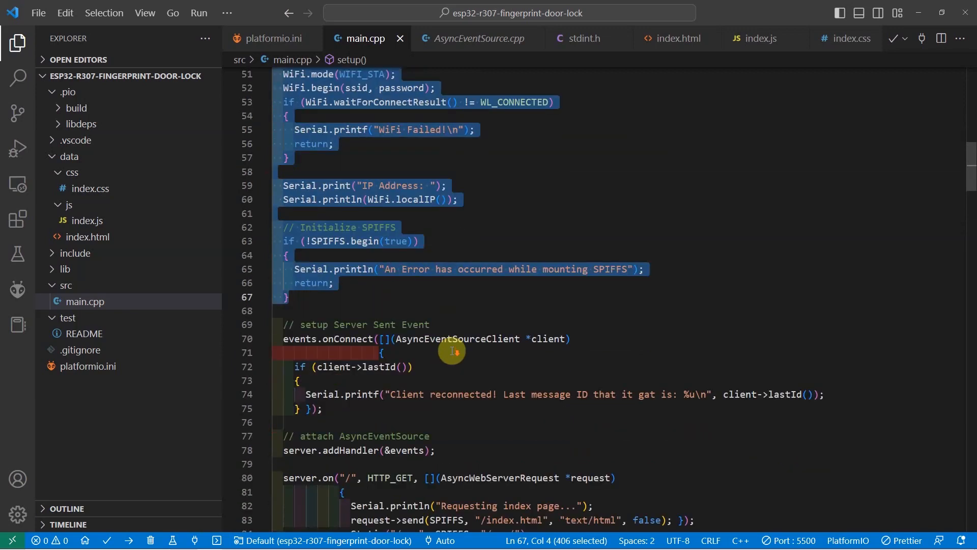
pyautogui.click(293, 214)
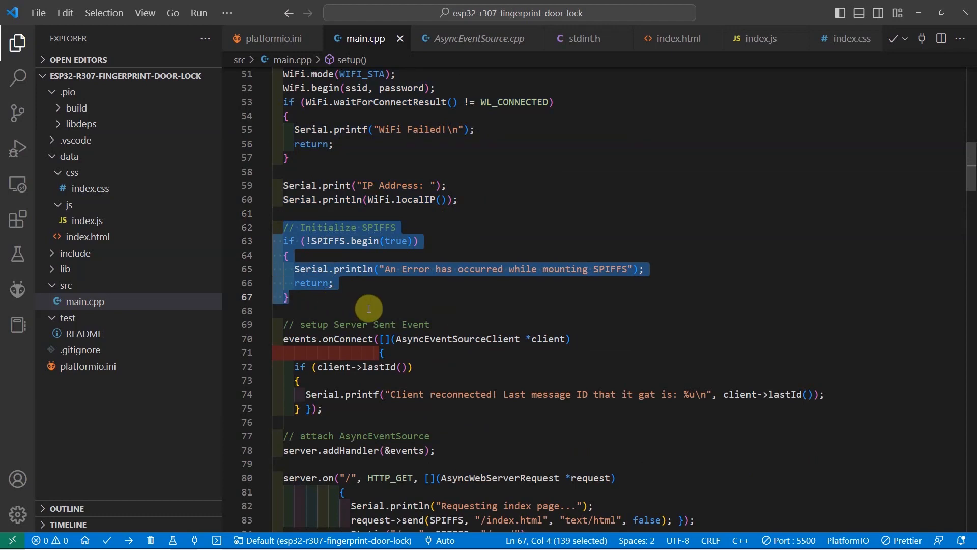
pyautogui.scroll(-3)
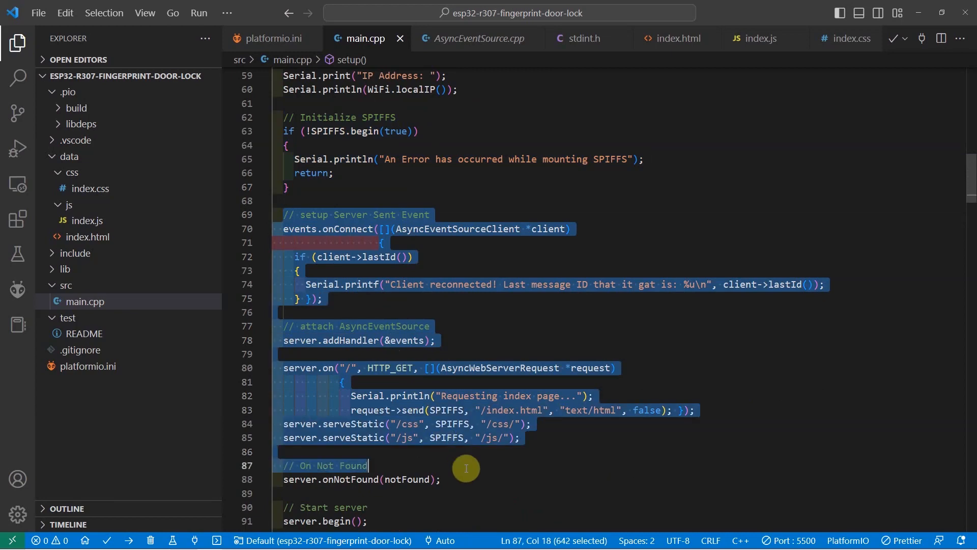
pyautogui.scroll(-3)
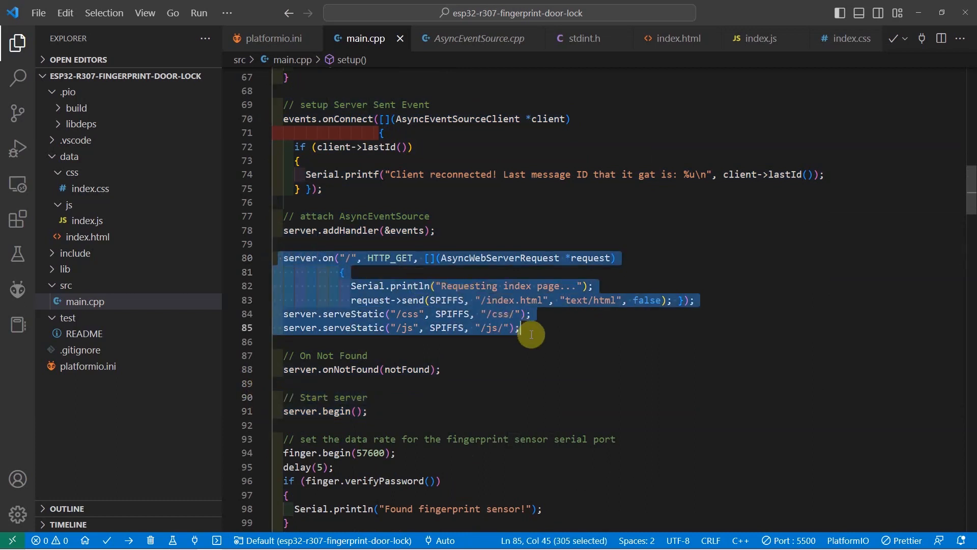
pyautogui.click(350, 257)
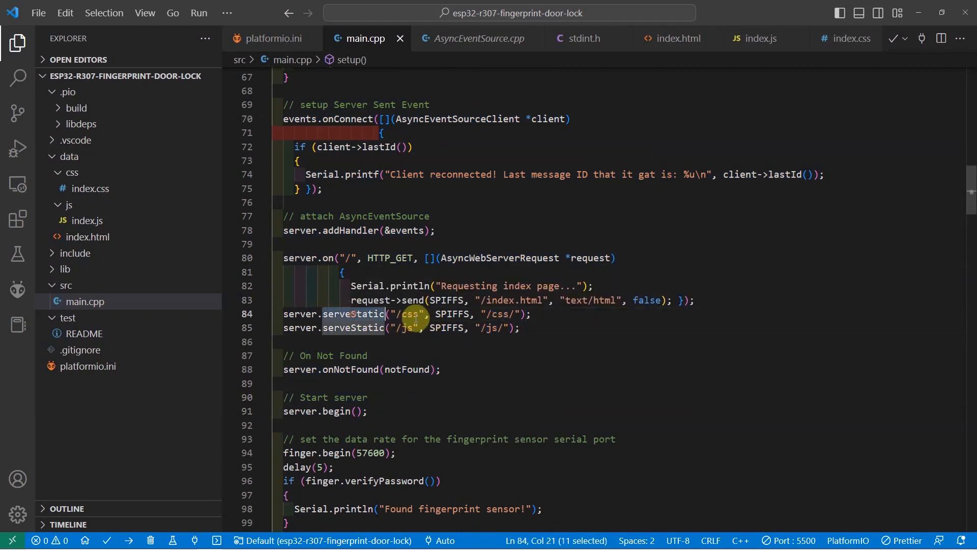
pyautogui.scroll(-3)
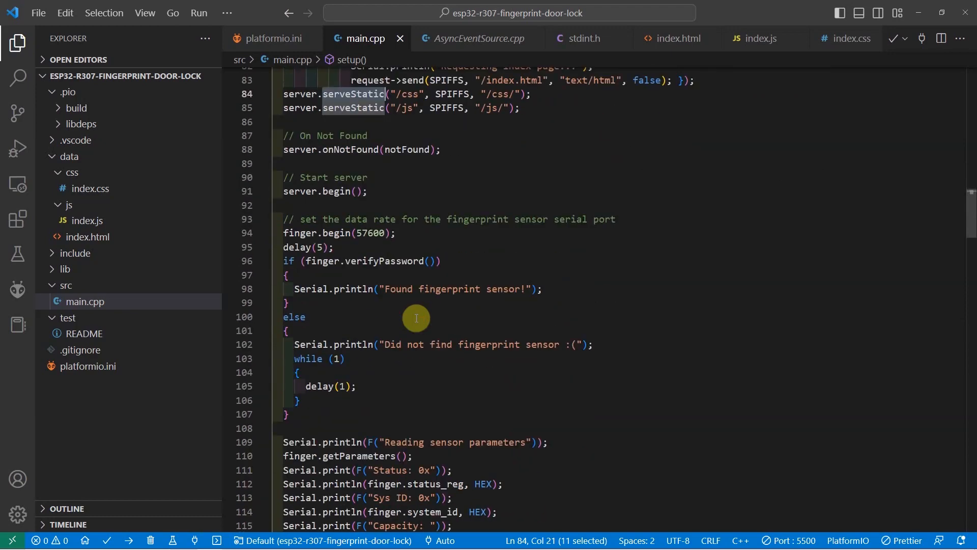
pyautogui.scroll(-3)
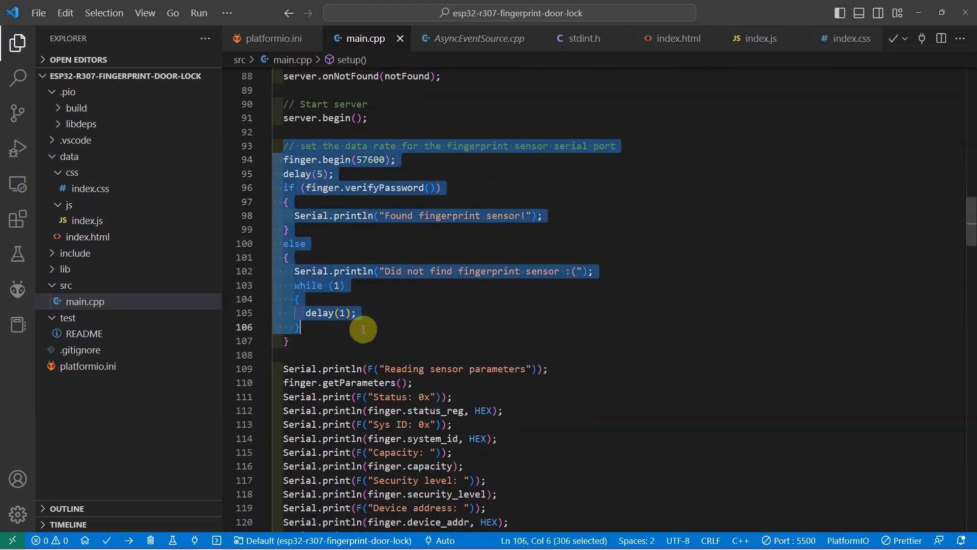
pyautogui.scroll(-3)
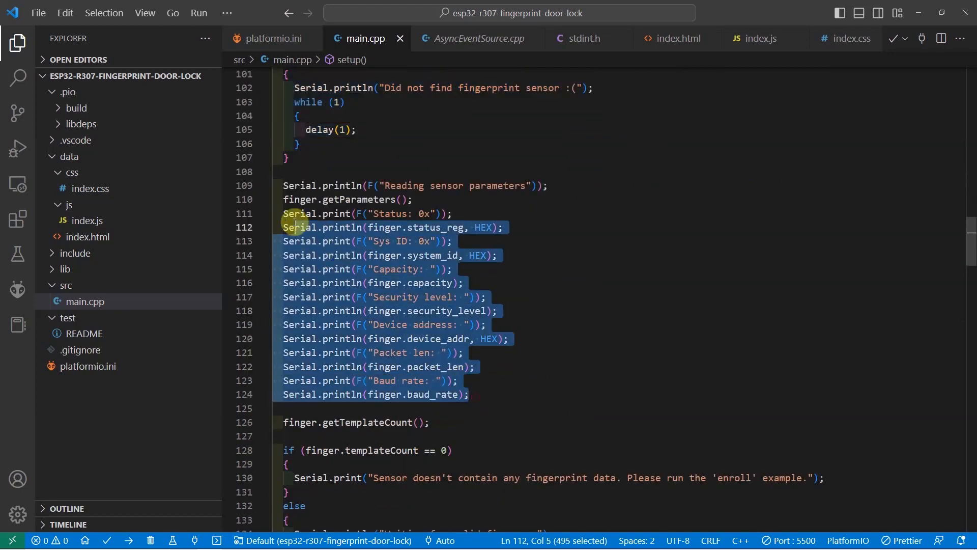
pyautogui.click(284, 185)
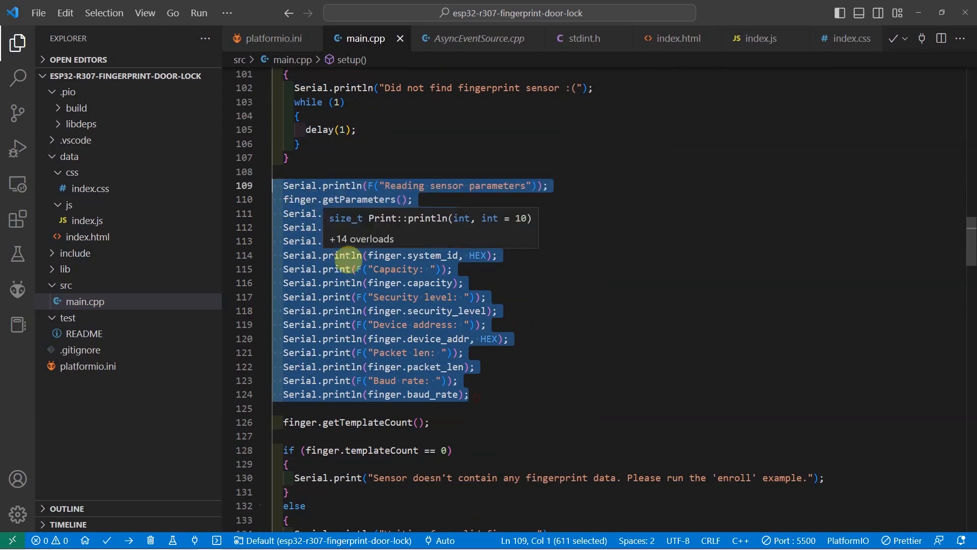
pyautogui.scroll(-3)
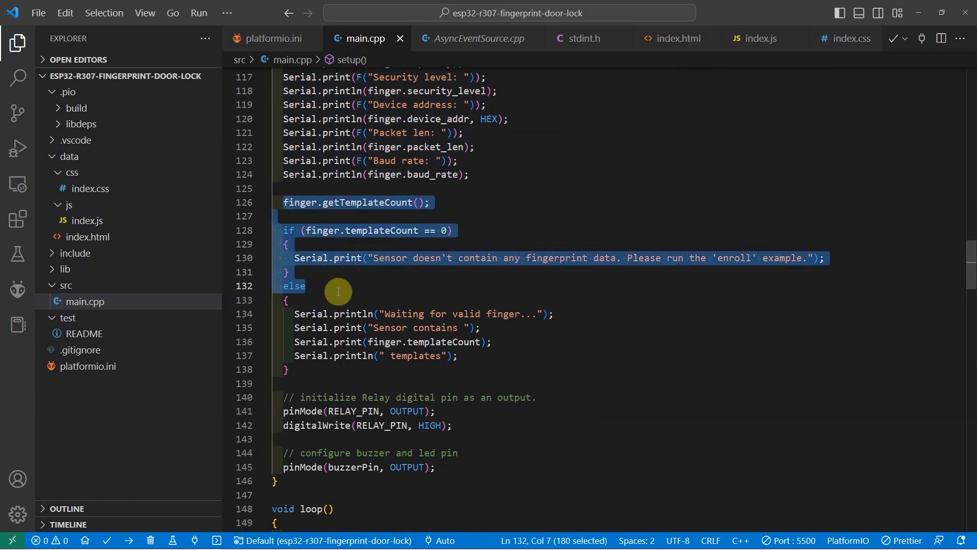
pyautogui.click(306, 285)
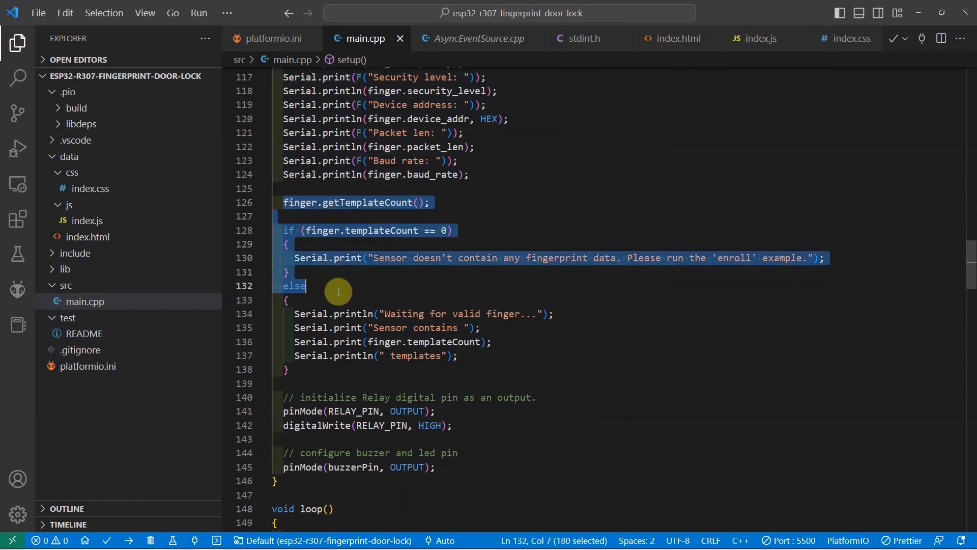
pyautogui.click(322, 262)
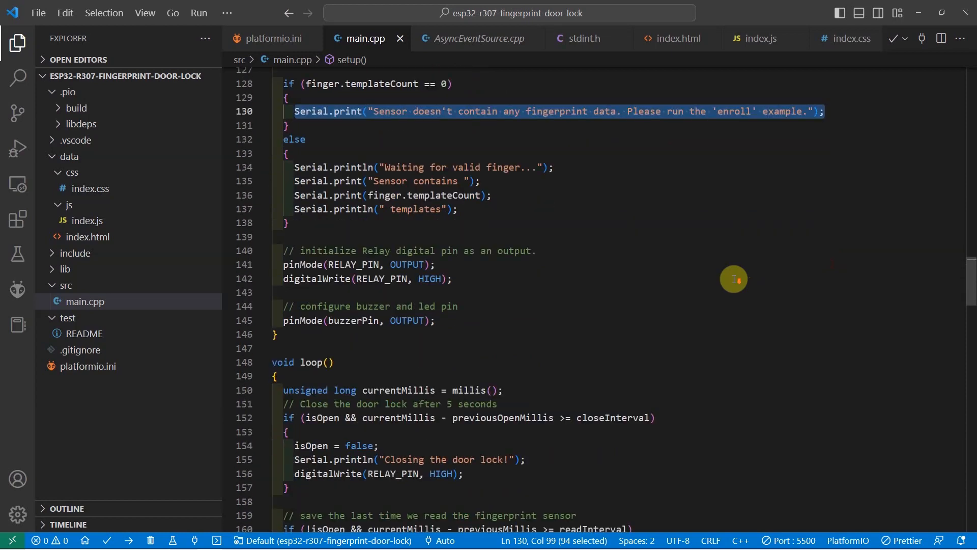
pyautogui.moveTo(358, 209)
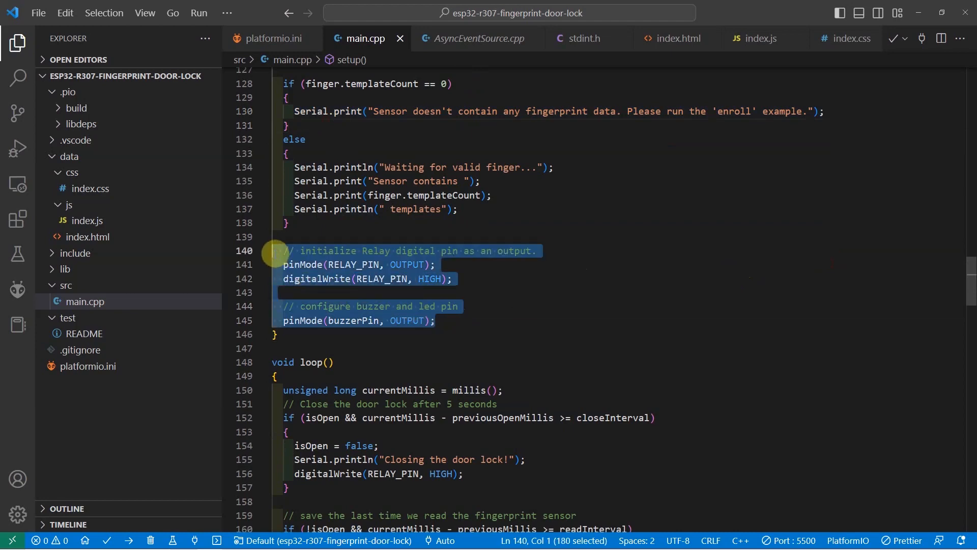
# Highlight loop()'s five-second door-close block and its close-door comment.
pyautogui.scroll(-3)
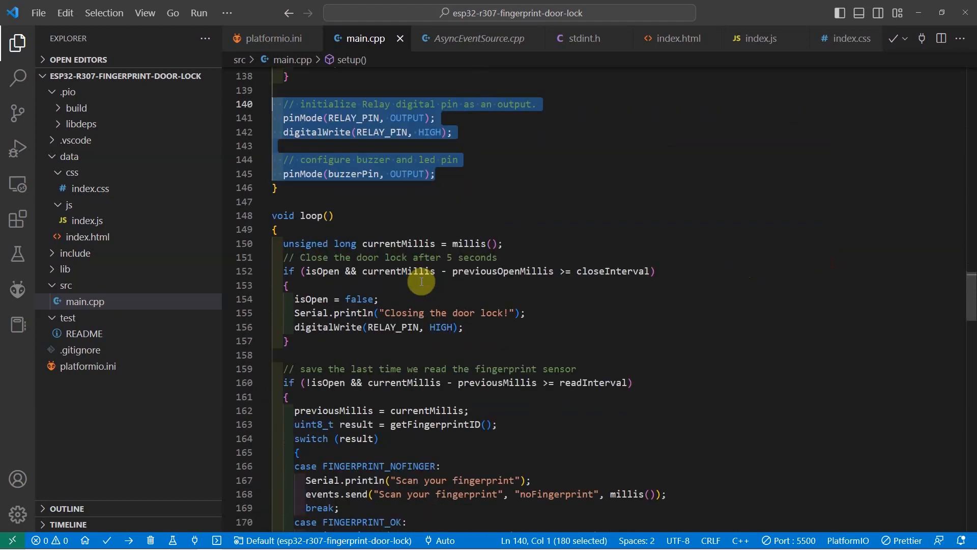
pyautogui.scroll(-3)
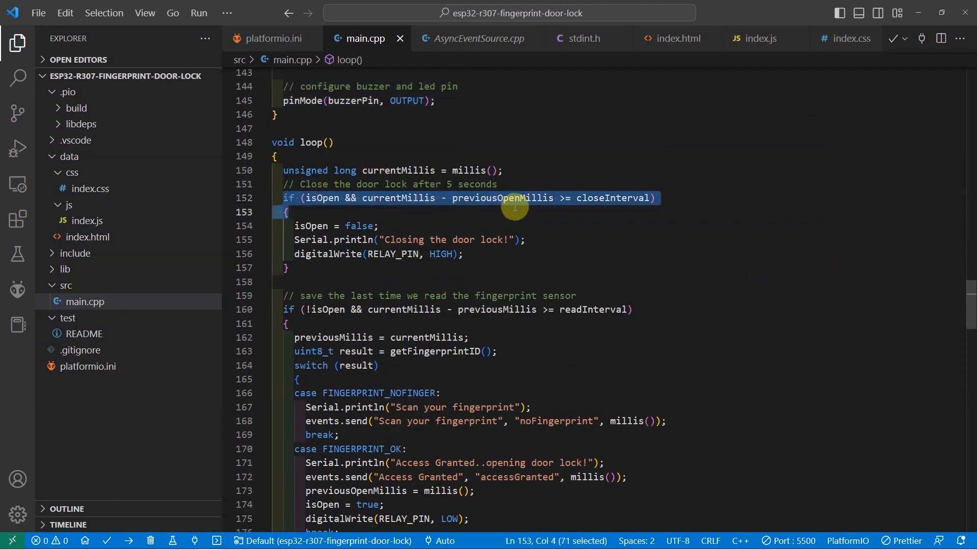
pyautogui.click(517, 265)
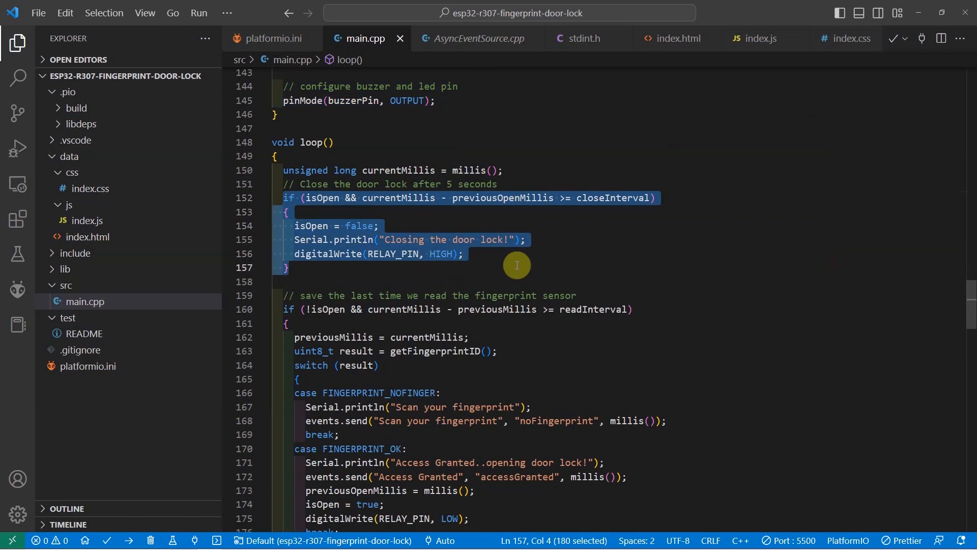
pyautogui.click(287, 184)
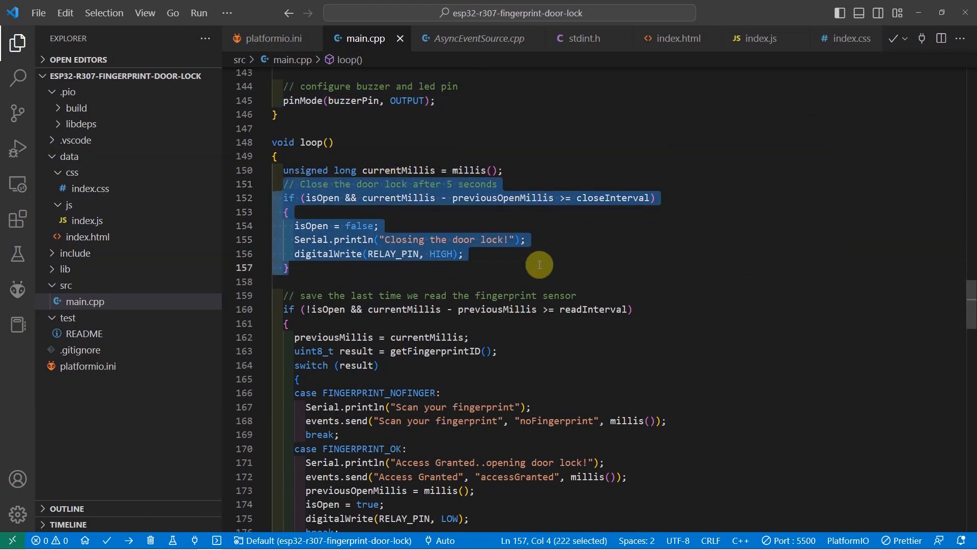
# Bring the fingerprint read-interval block calling getFingerprintID() into view.
pyautogui.scroll(-3)
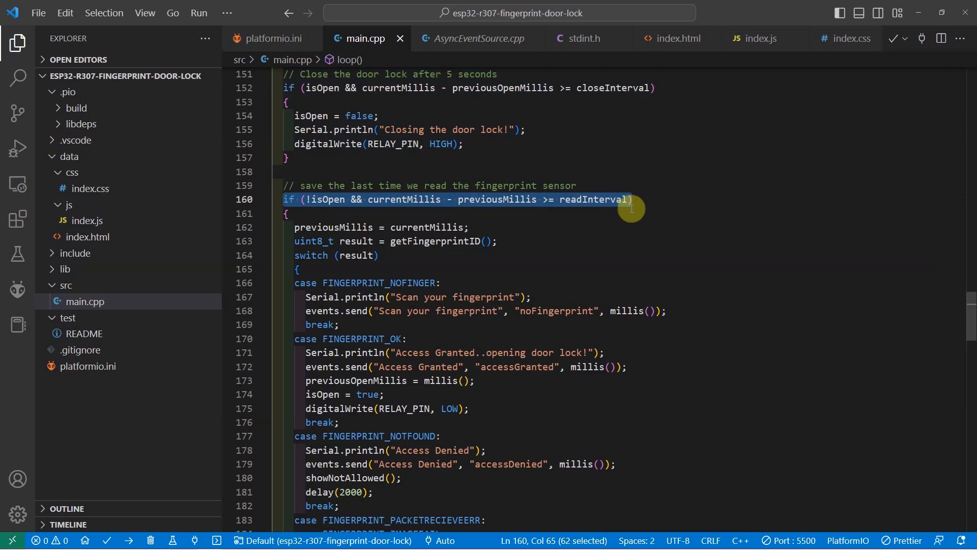
pyautogui.scroll(-3)
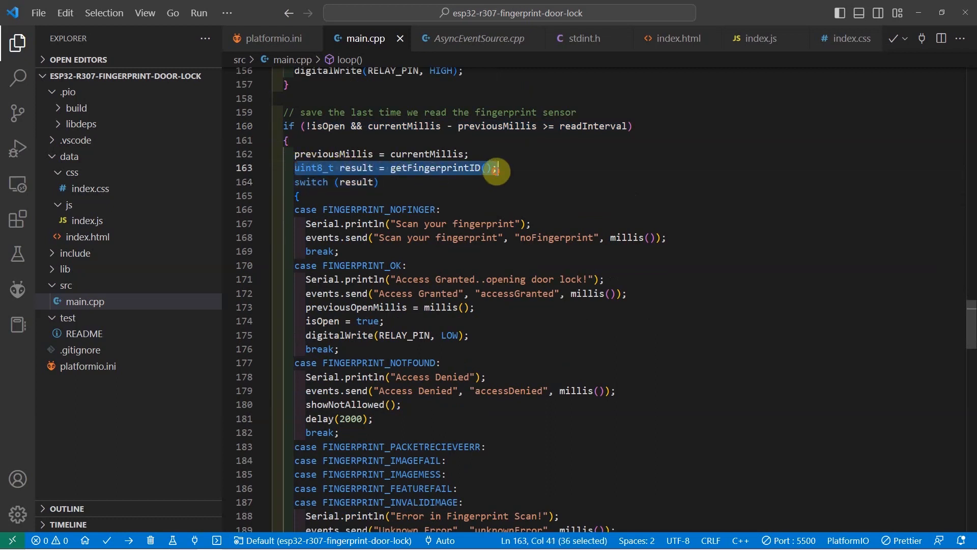
# Highlight the getFingerprintID call and the 'Scan your fingerprint' event message.
pyautogui.doubleClick(437, 168)
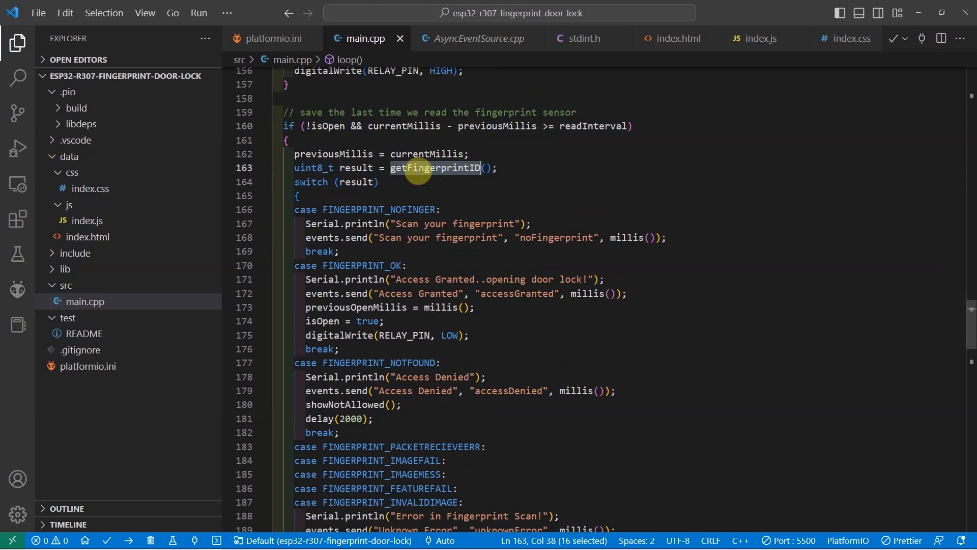
pyautogui.moveTo(435, 168)
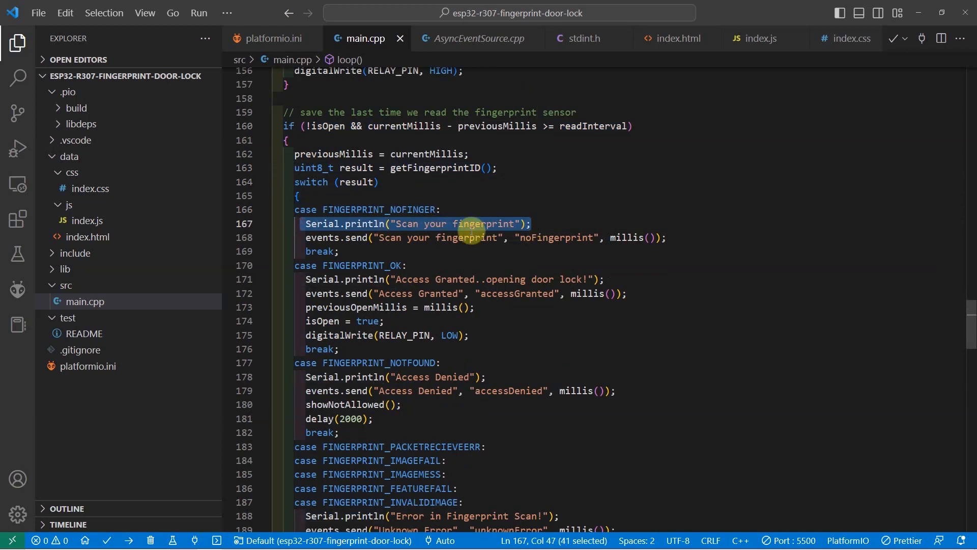
pyautogui.click(307, 237)
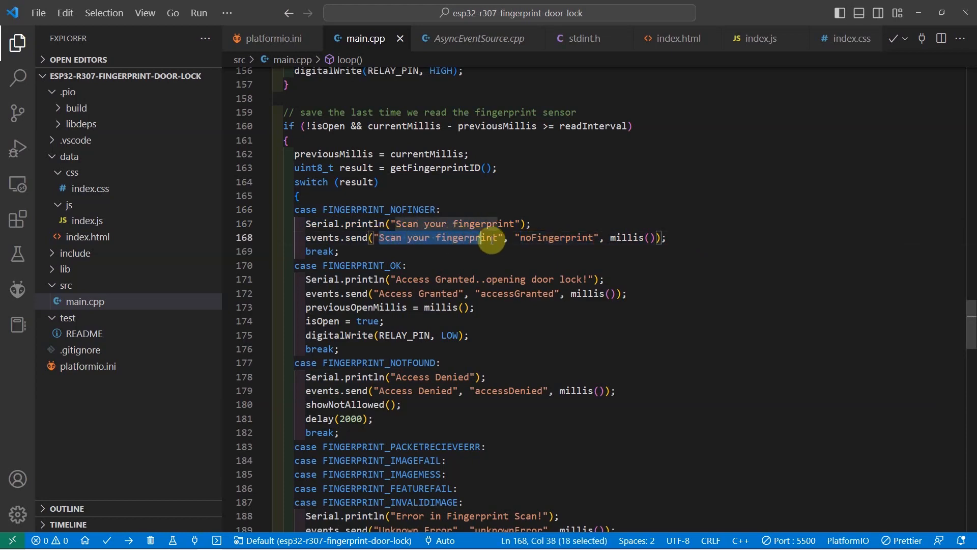
pyautogui.scroll(-3)
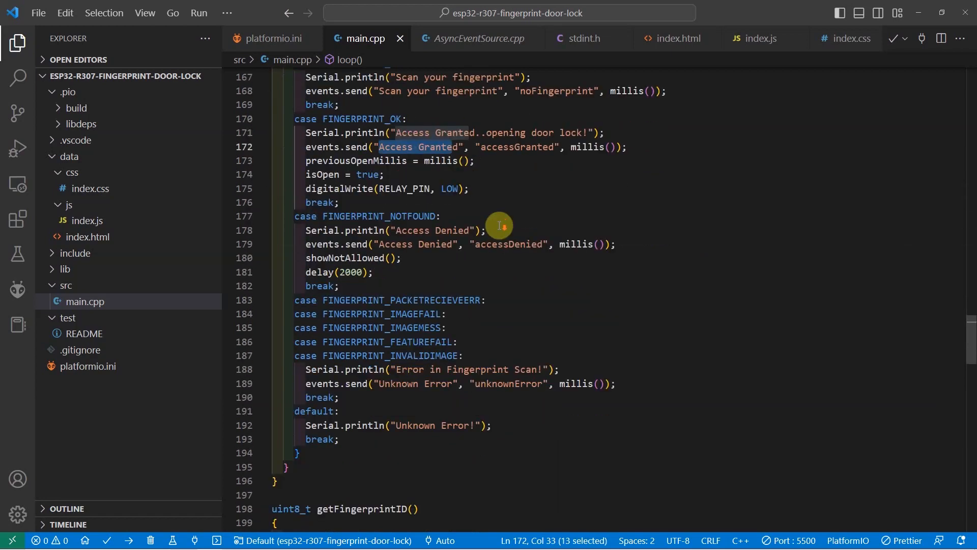
pyautogui.moveTo(393, 216)
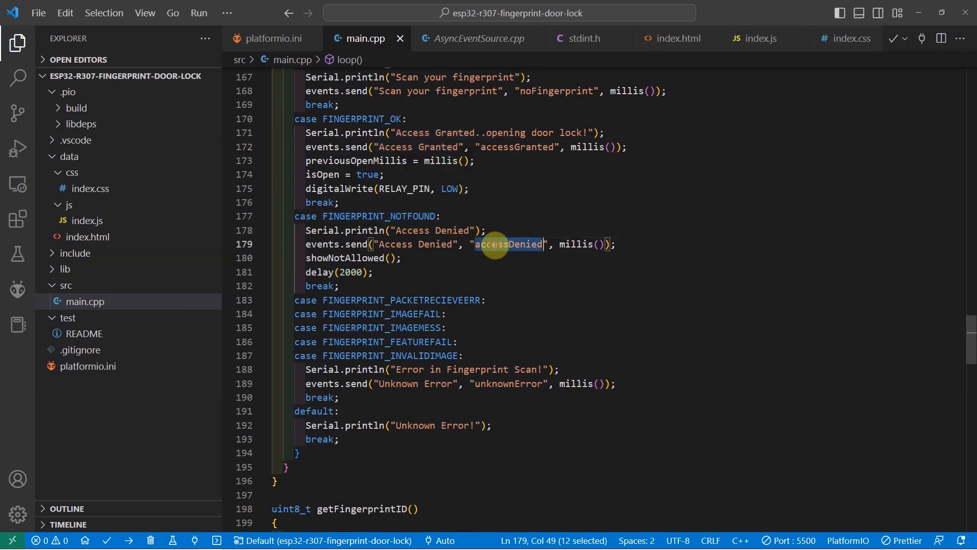
# Highlight the 'Access Denied' message, the FINGERPRINT_PACKETRECIEVEERR case and the 'Unknown Error' message.
pyautogui.click(384, 243)
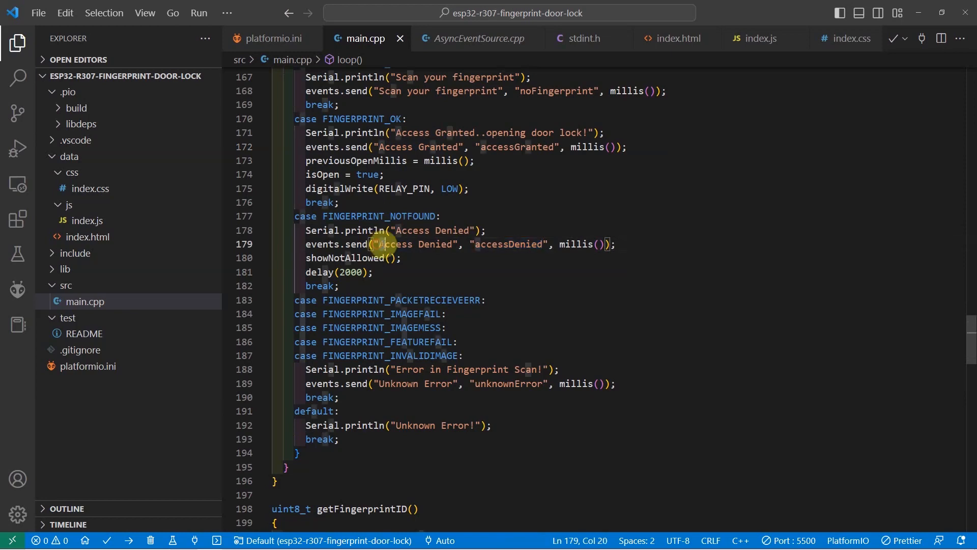
pyautogui.doubleClick(412, 243)
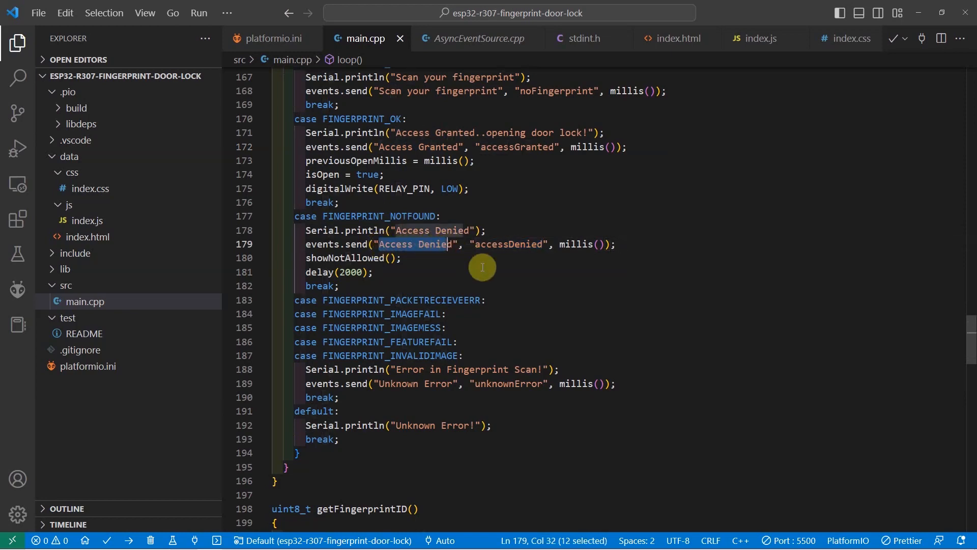
pyautogui.scroll(-3)
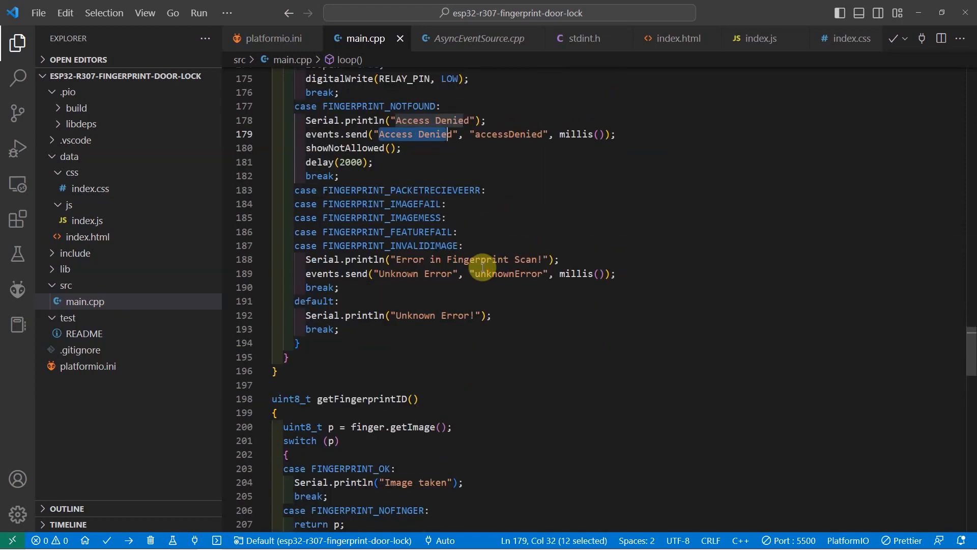
pyautogui.moveTo(341, 205)
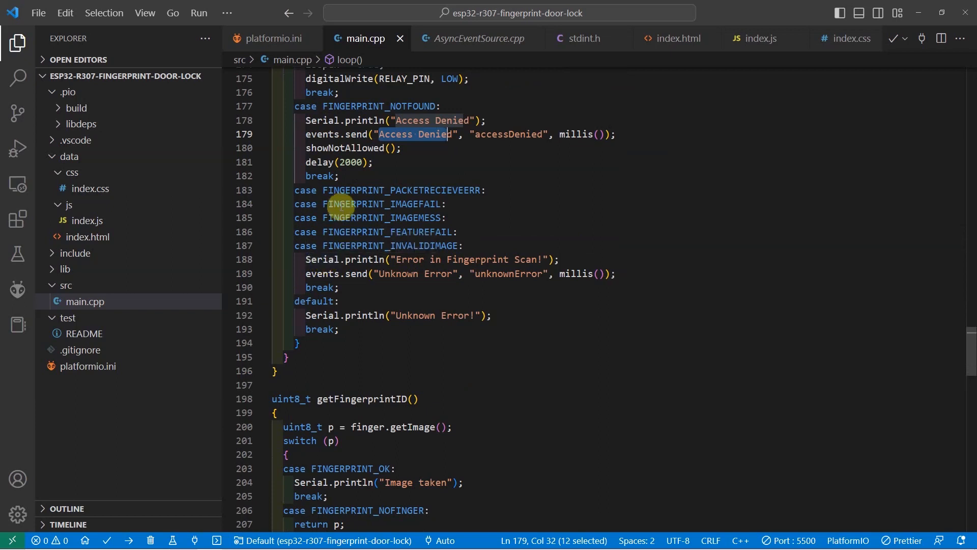
pyautogui.doubleClick(400, 191)
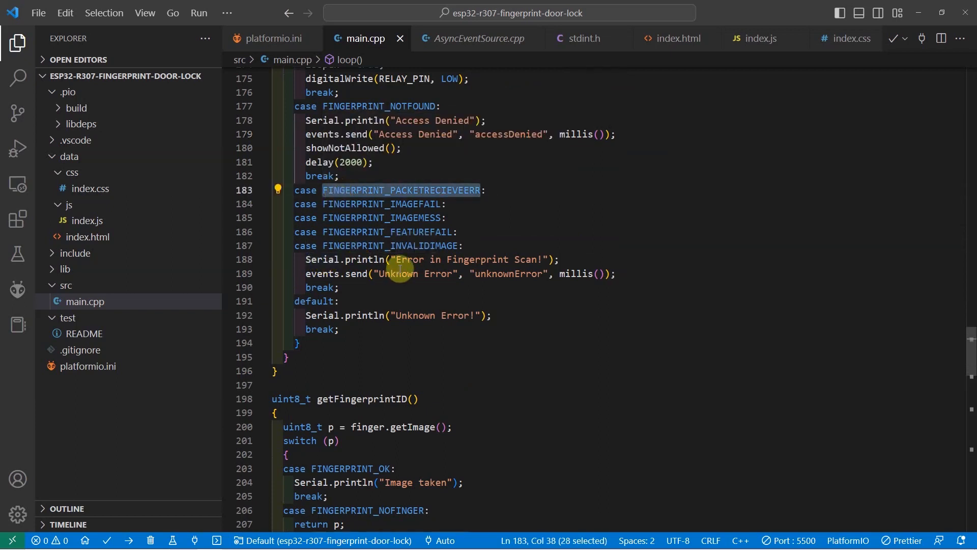
pyautogui.doubleClick(508, 274)
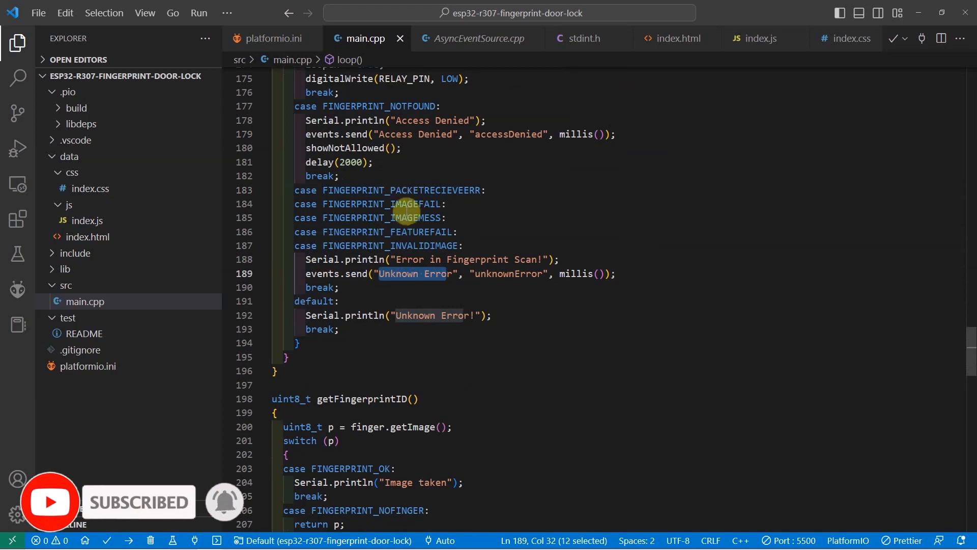
# Scroll through getFingerprintID()'s image-capture switch to the fingerSearch match branches.
pyautogui.scroll(-3)
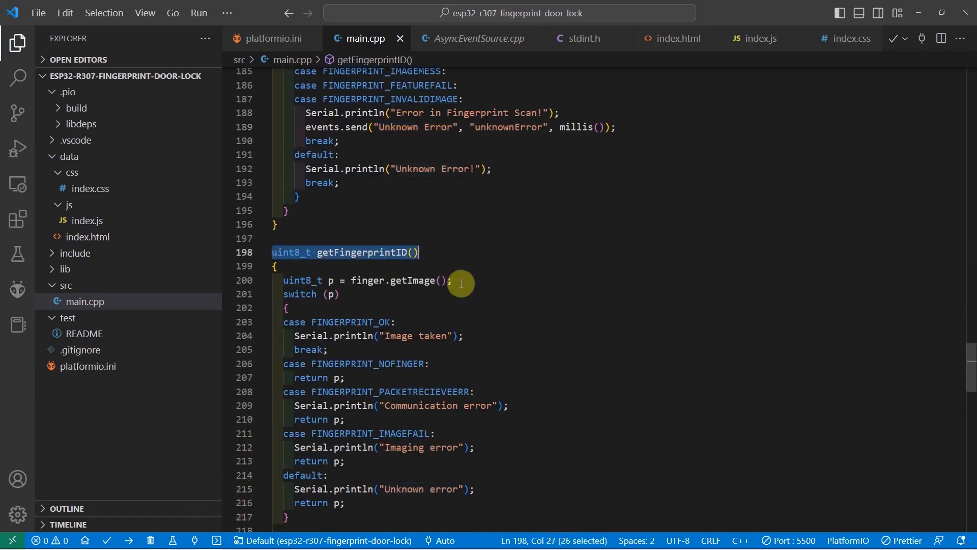
pyautogui.scroll(-3)
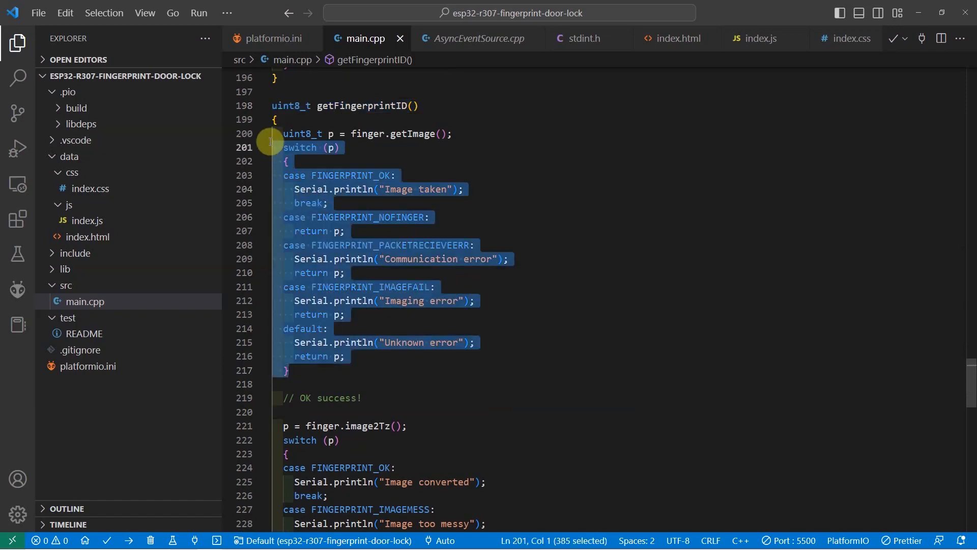
pyautogui.scroll(-3)
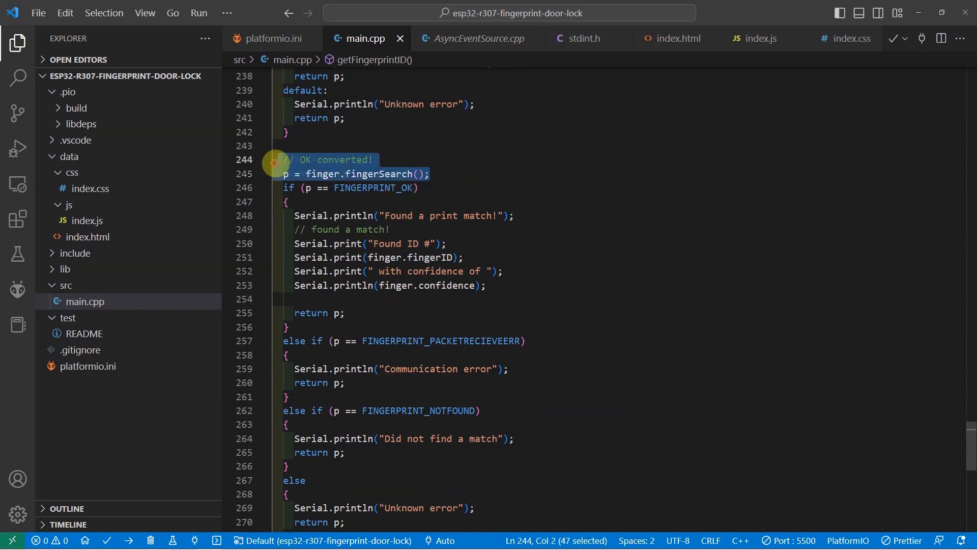
pyautogui.moveTo(440, 220)
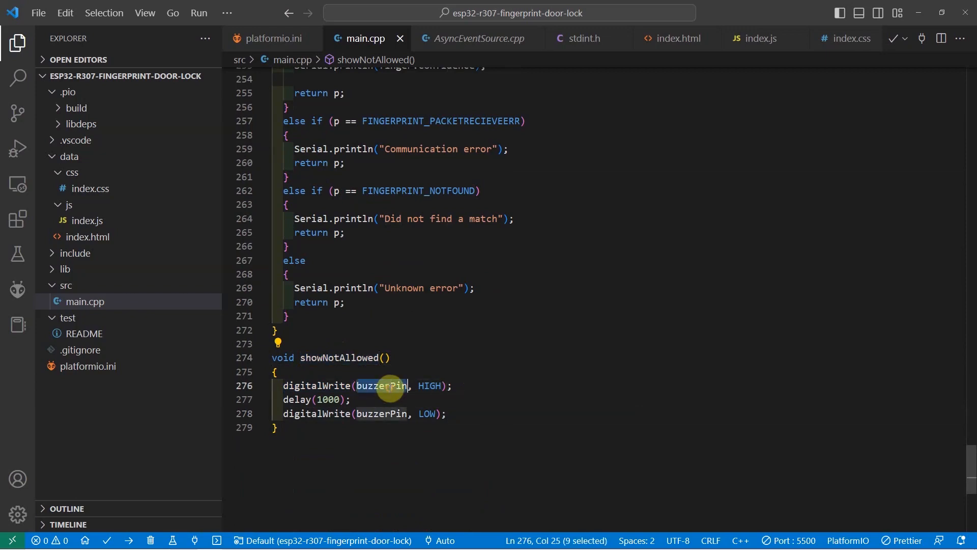
pyautogui.moveTo(430, 385)
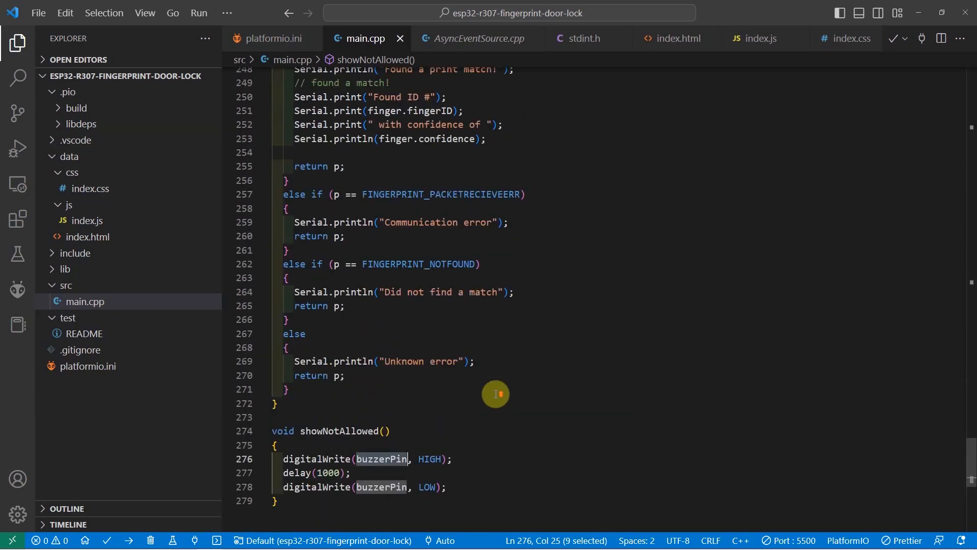
# Highlight the FINGERPRINT_NOTFOUND case and its showNotAllowed call, then move up toward setup().
pyautogui.scroll(3)
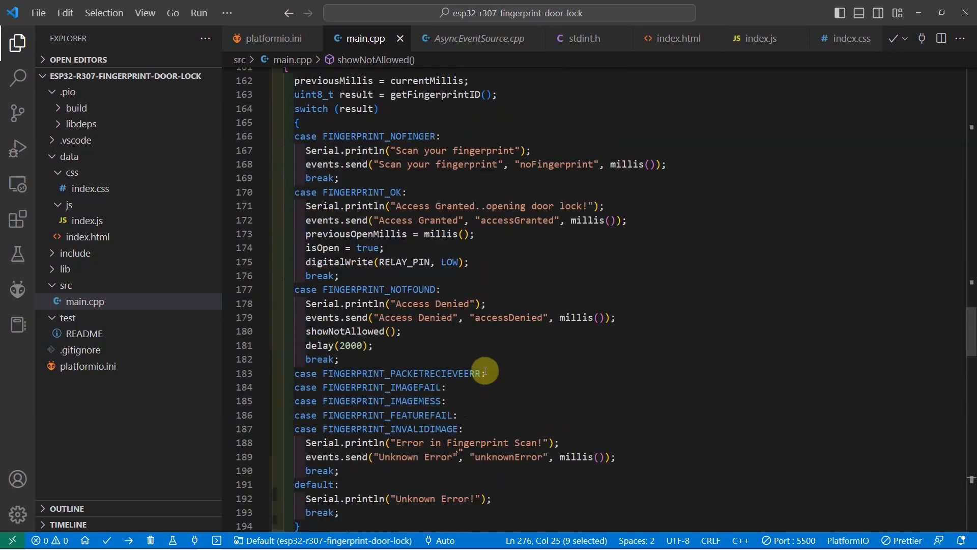
pyautogui.doubleClick(377, 288)
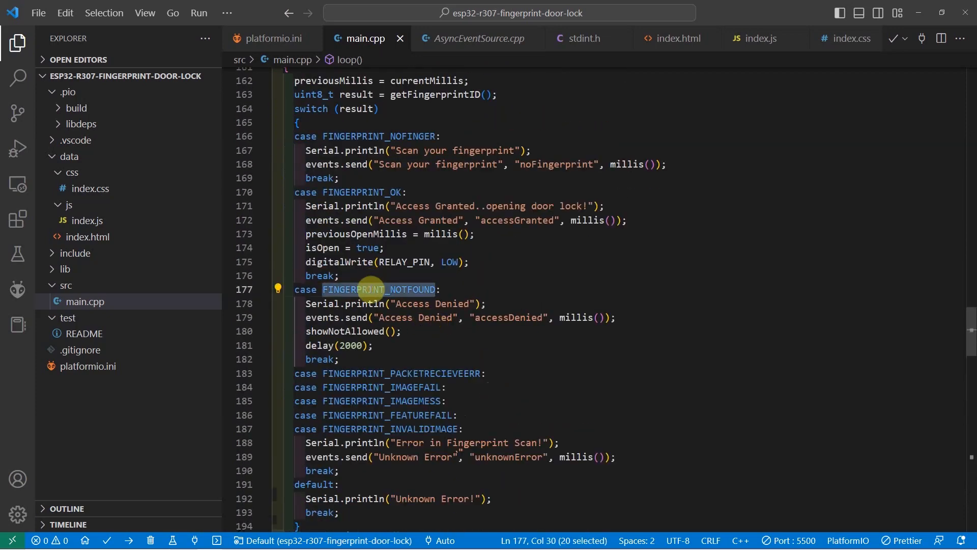
pyautogui.click(306, 318)
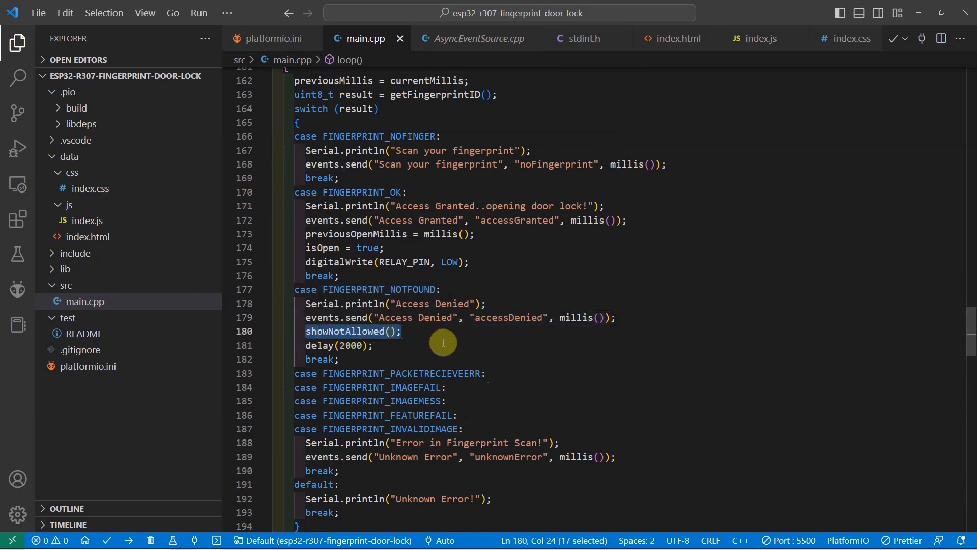
pyautogui.scroll(3)
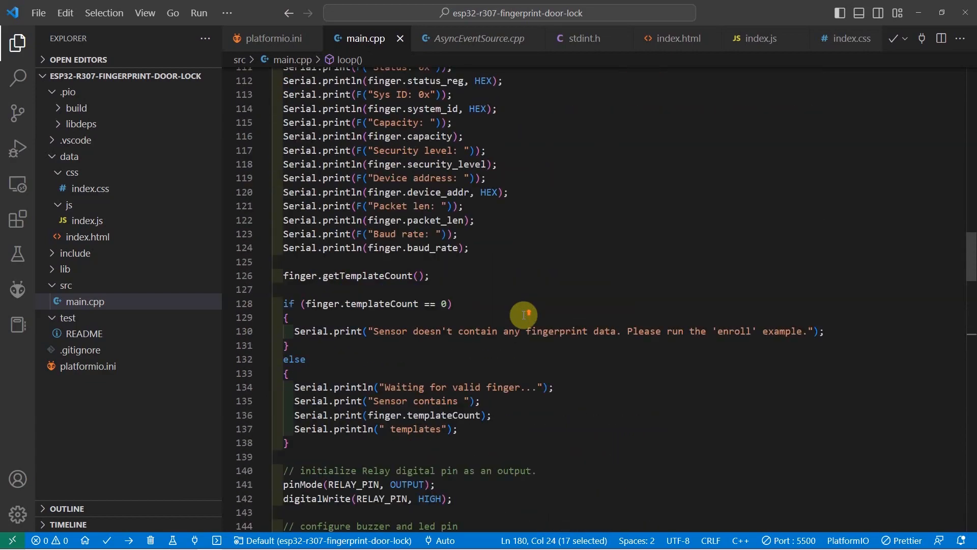
# Scroll back to the top of main.cpp showing the forward declarations.
pyautogui.scroll(3)
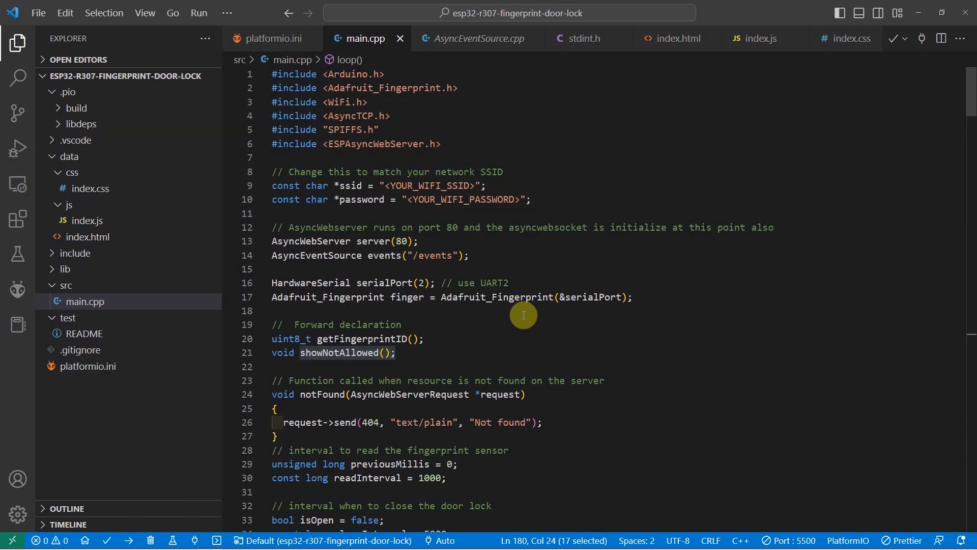
pyautogui.moveTo(535, 212)
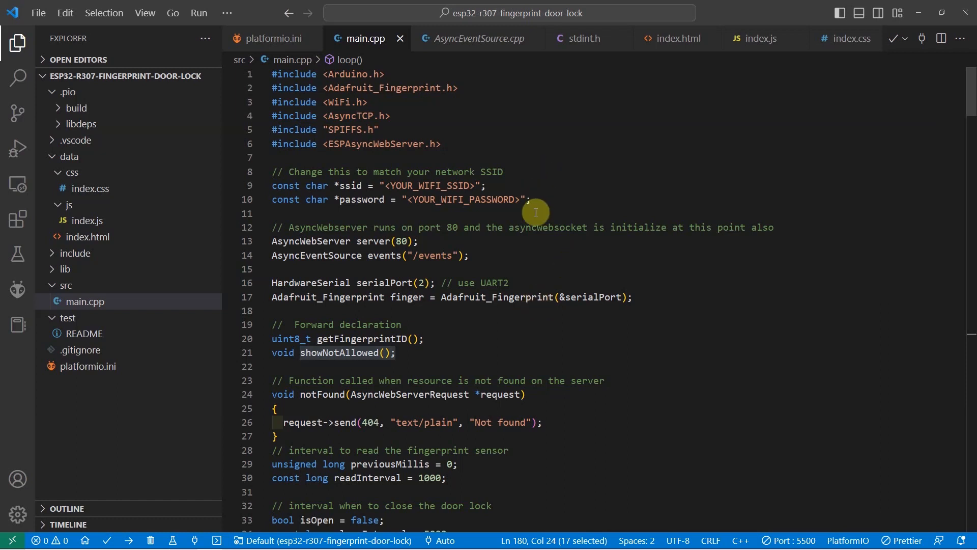
pyautogui.moveTo(487, 200)
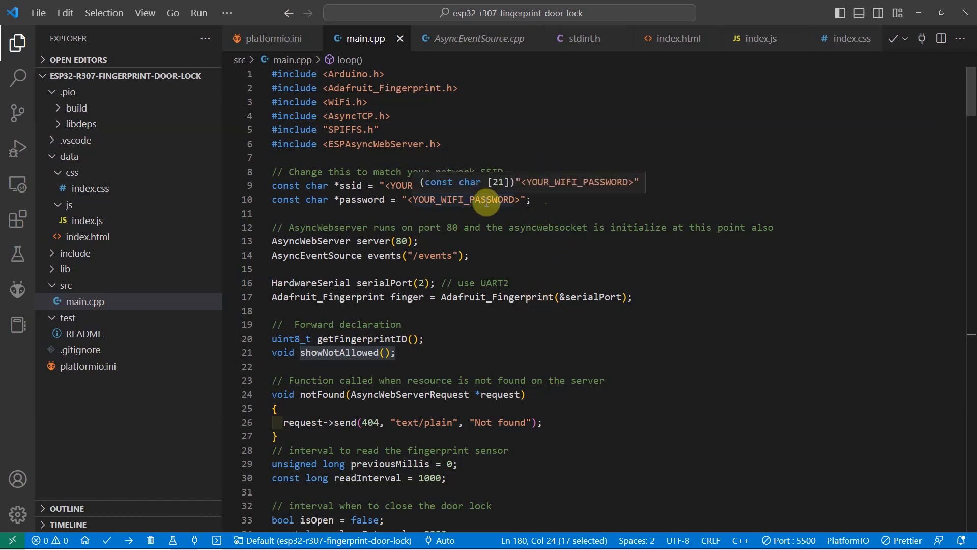
pyautogui.moveTo(490, 227)
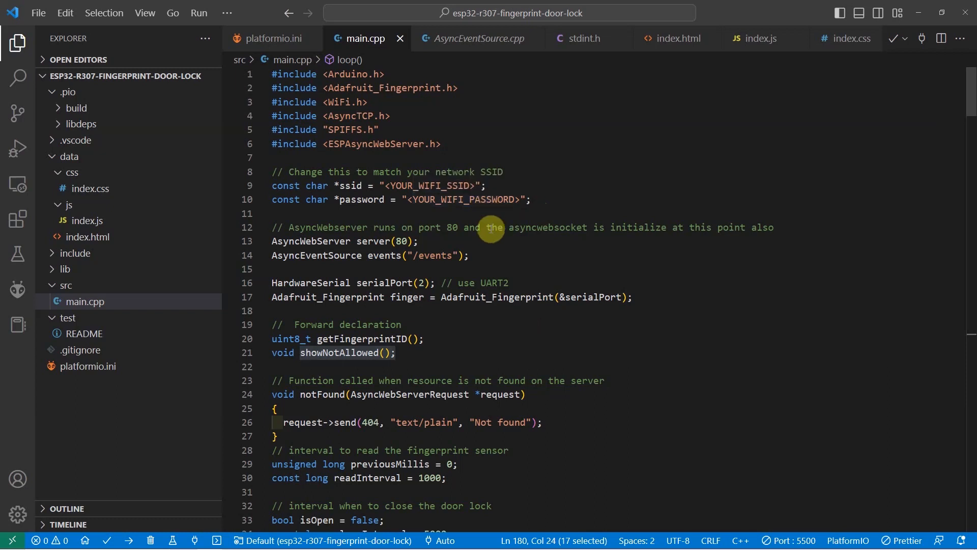